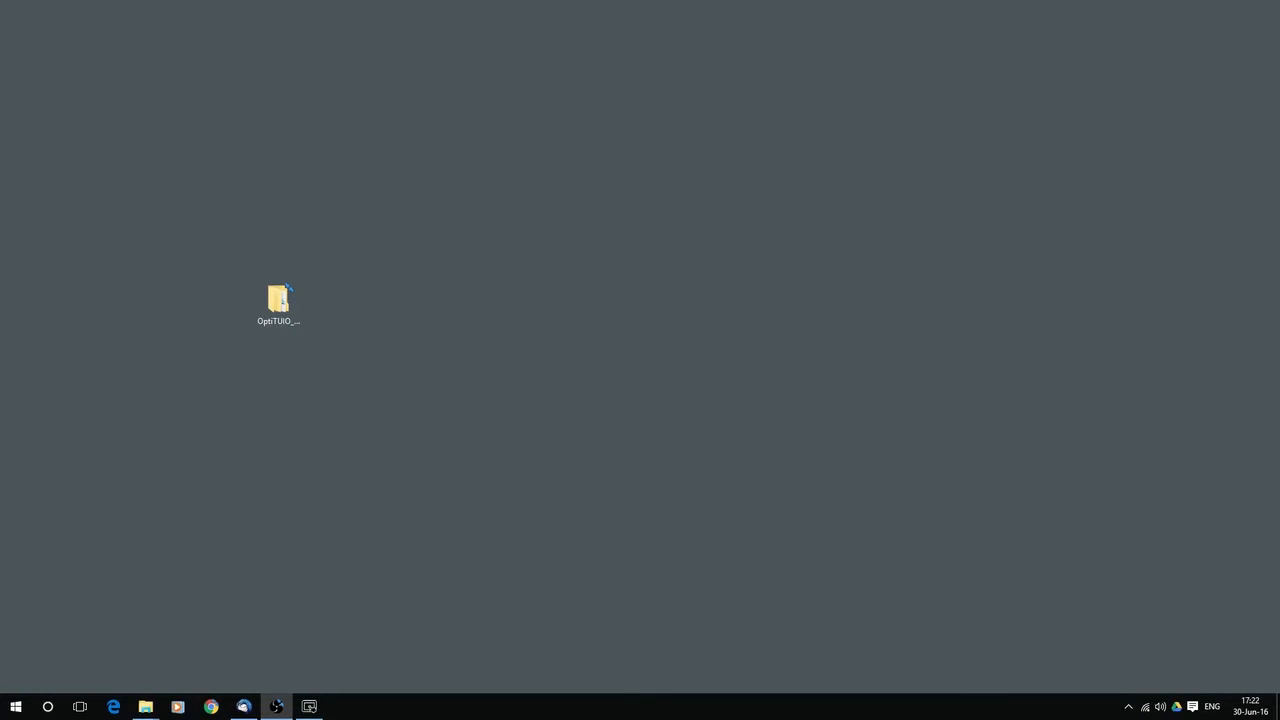
- Browse into the OptiTUIO download folder's bin64 subfolder and select OptiTUIO.Calibration.exe
double_click(278, 299)
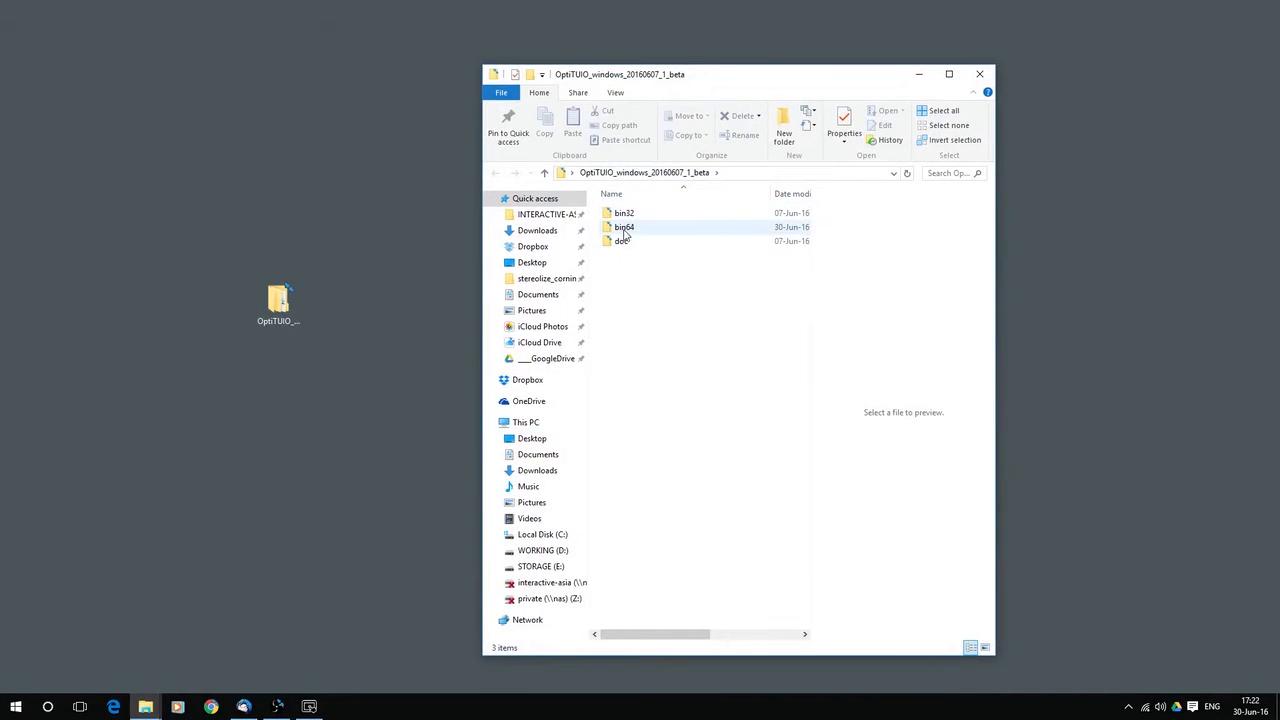
mouse_move(624, 227)
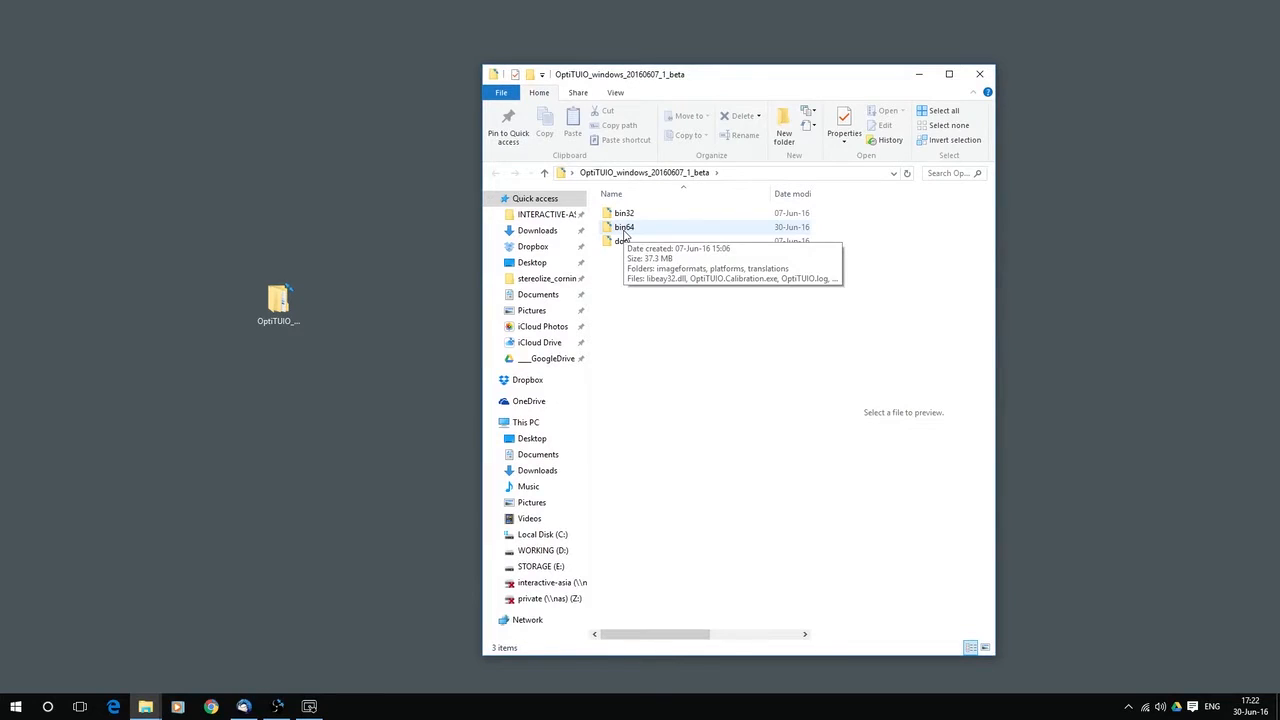
mouse_move(622, 227)
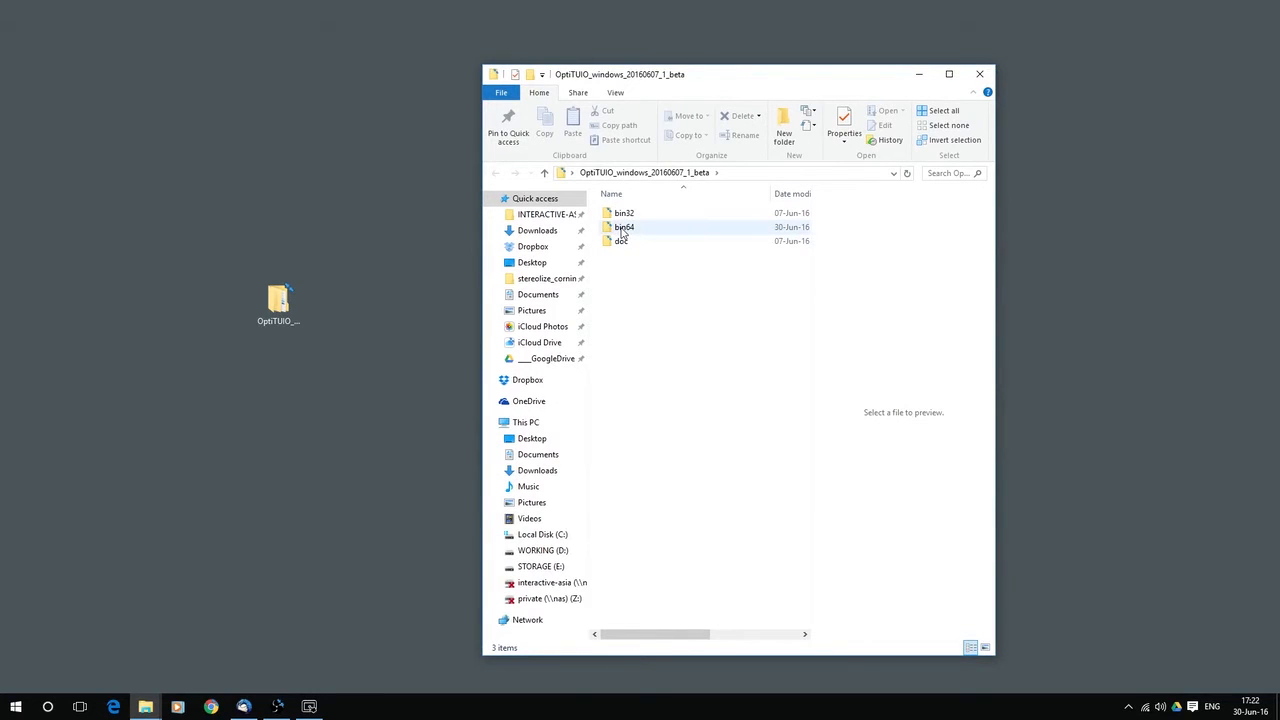
double_click(624, 227)
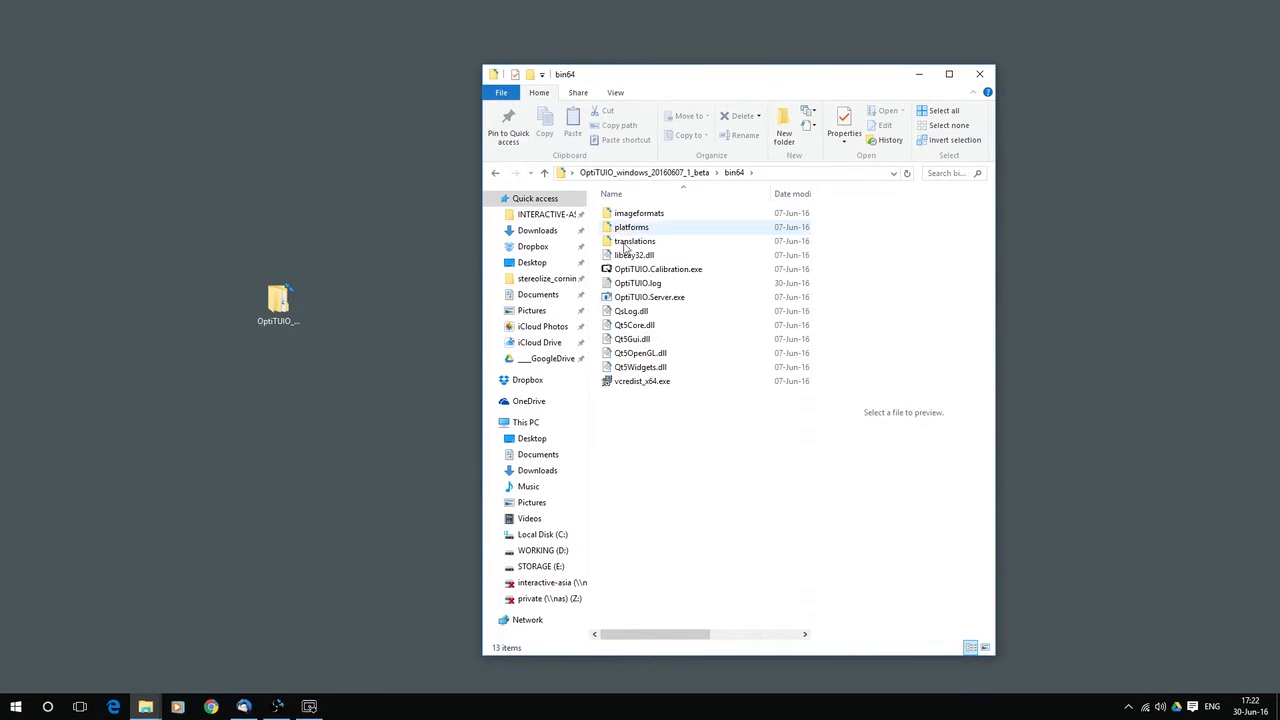
click(658, 268)
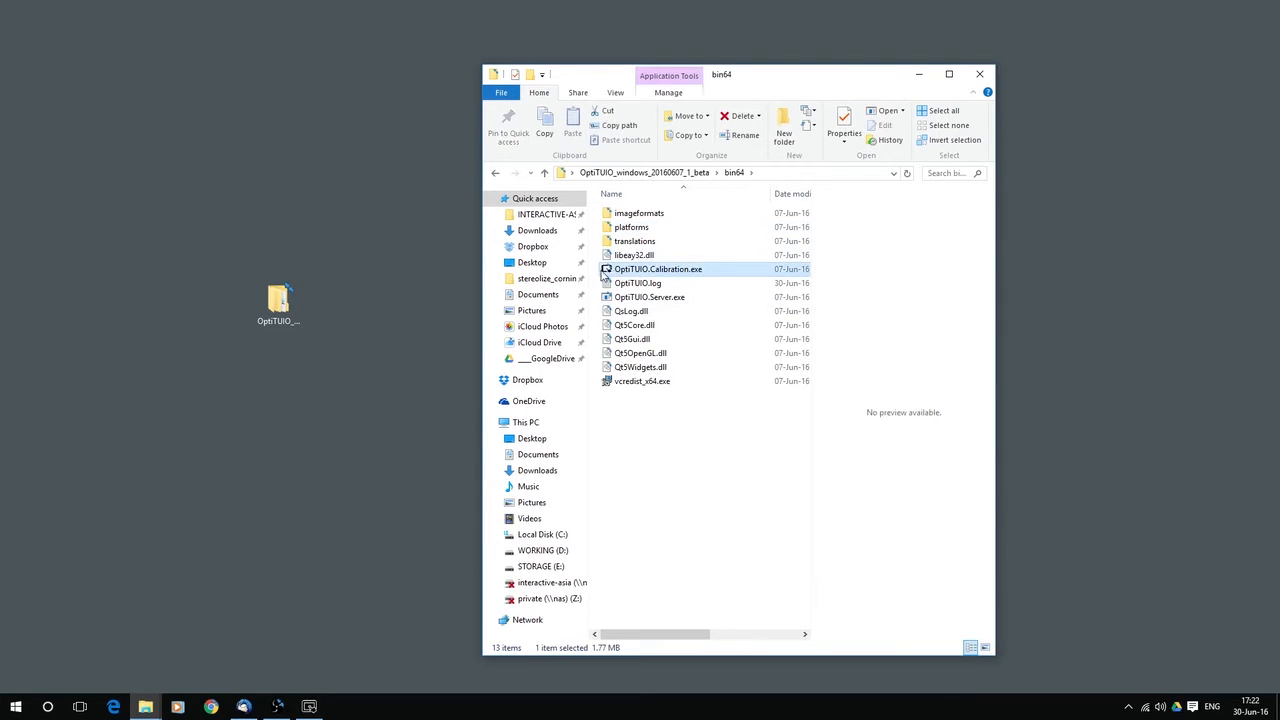
- Launch OptiTUIO.Calibration.exe and review the File menu's New, Open, Save and Exit commands
double_click(658, 269)
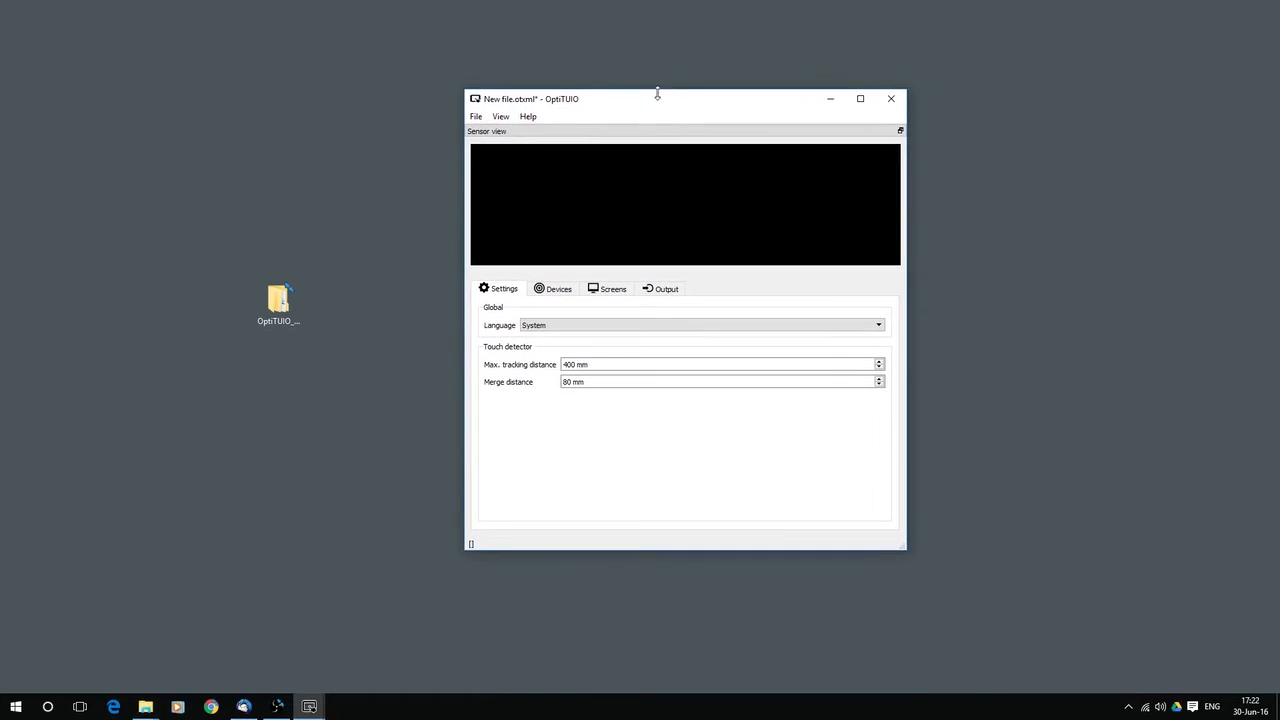
mouse_move(542, 88)
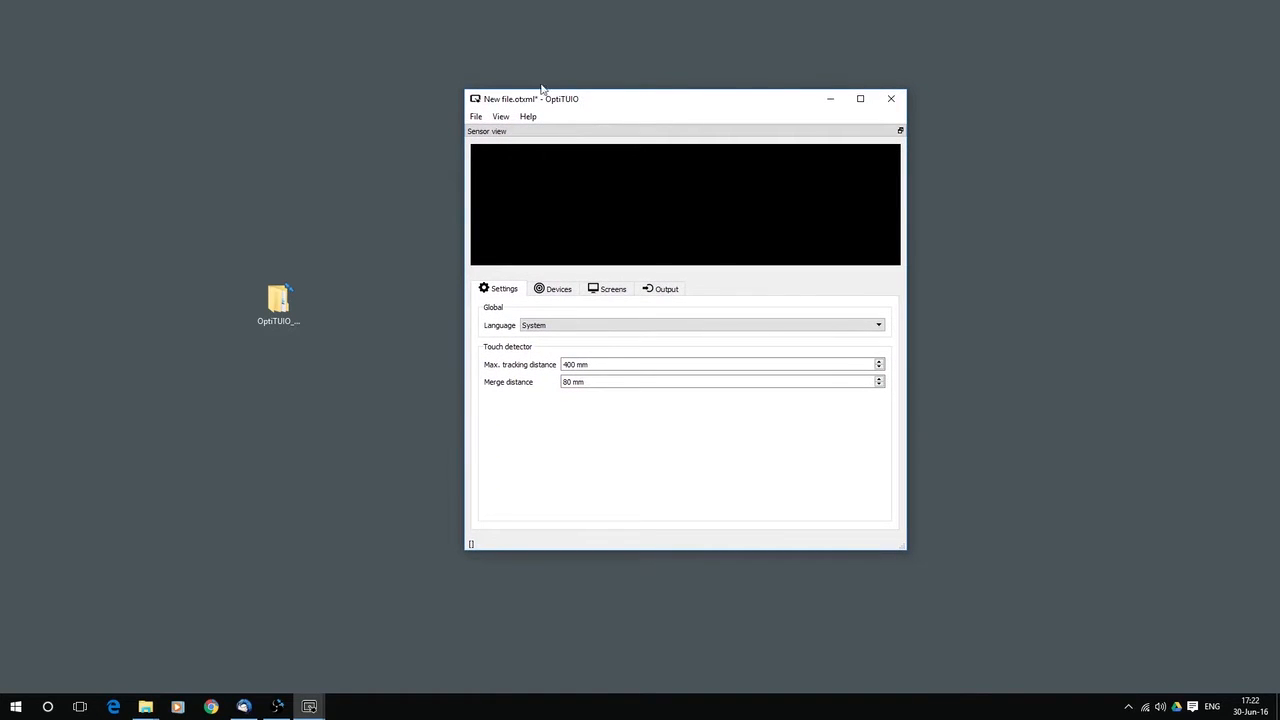
click(476, 116)
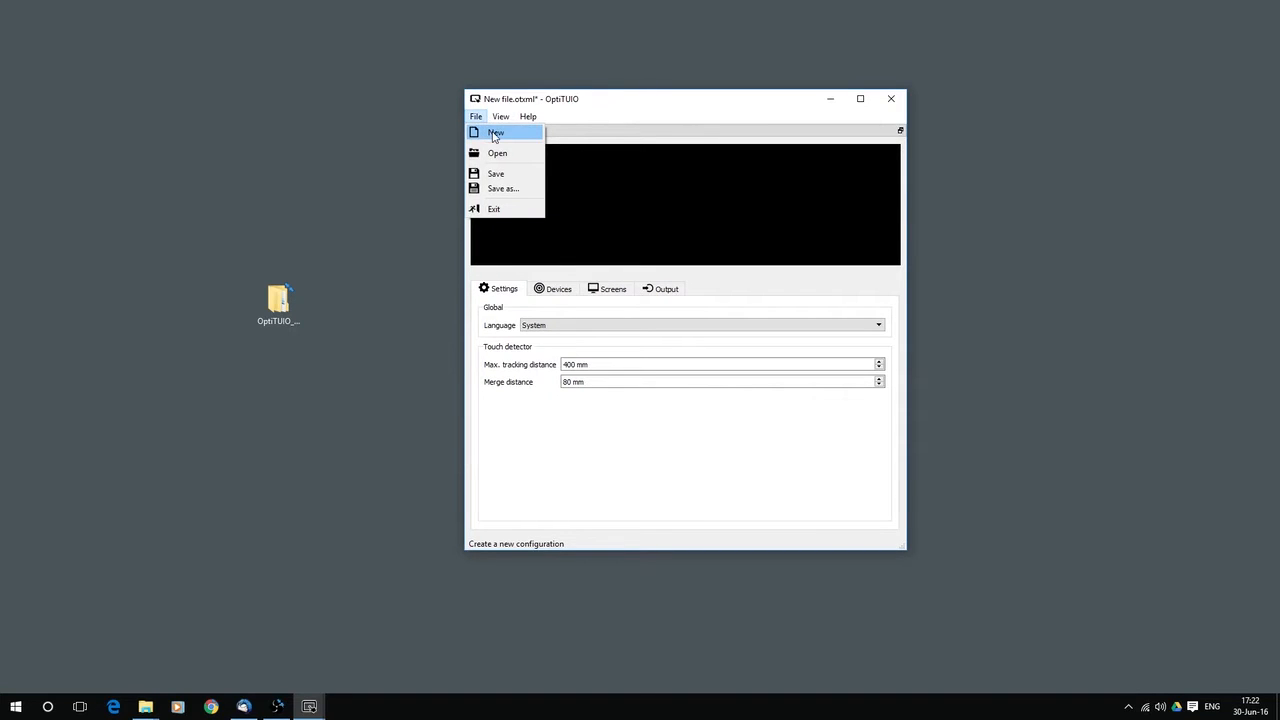
mouse_move(497, 153)
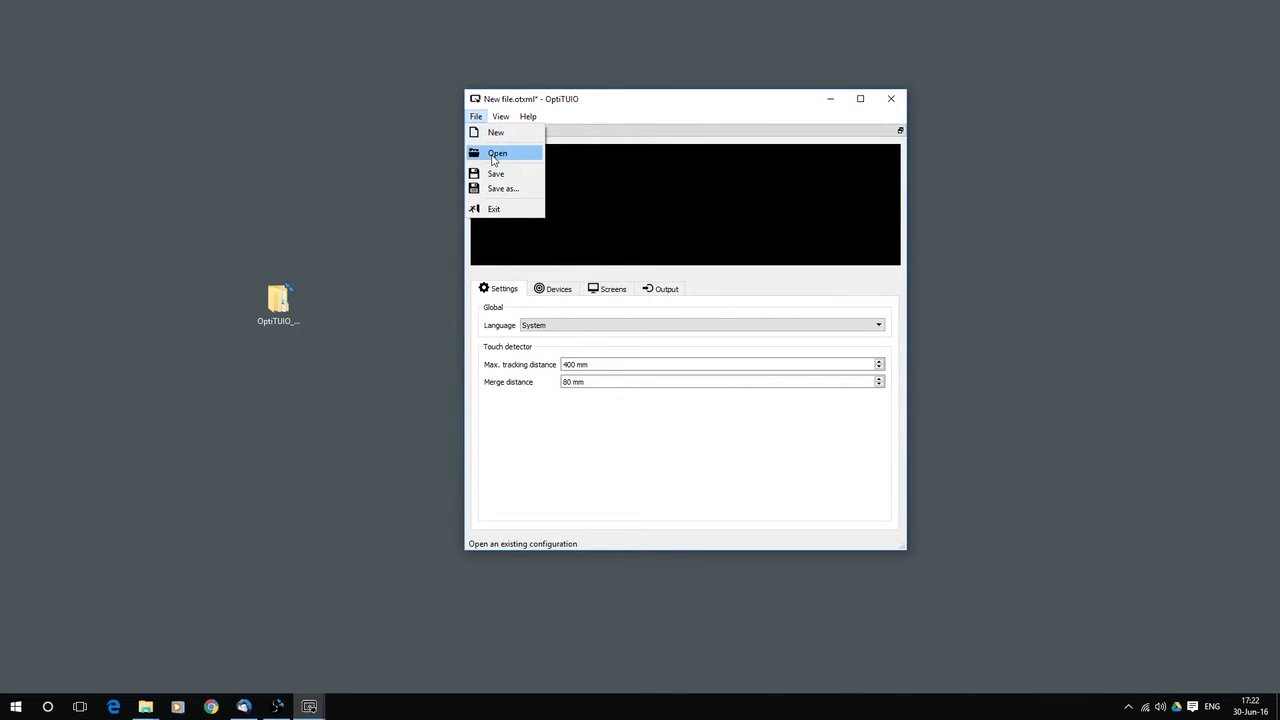
mouse_move(500, 248)
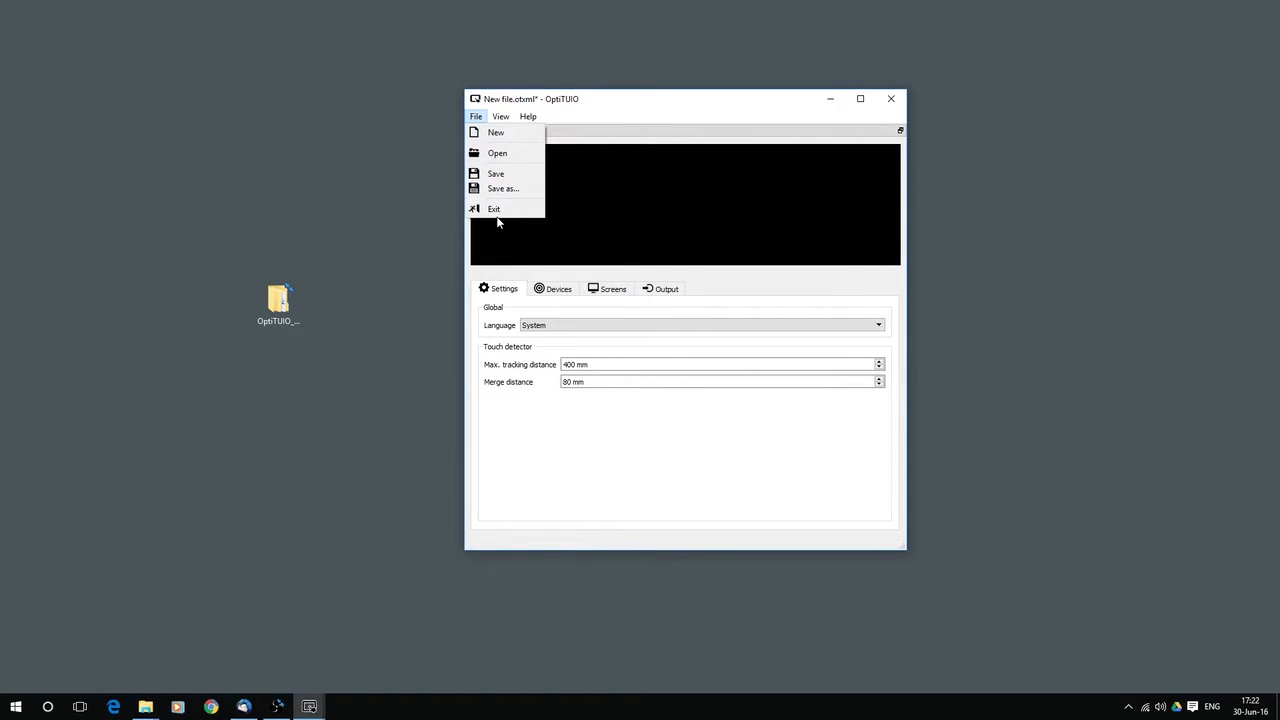
mouse_move(517, 169)
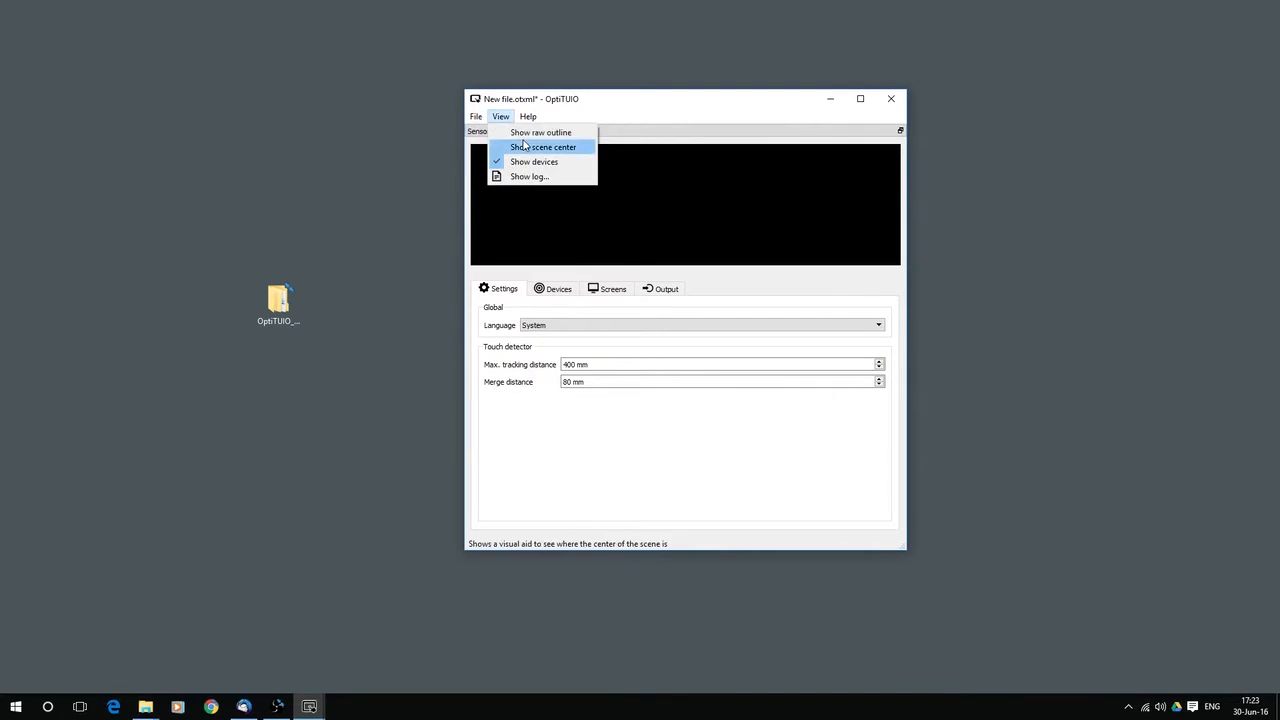
mouse_move(534, 161)
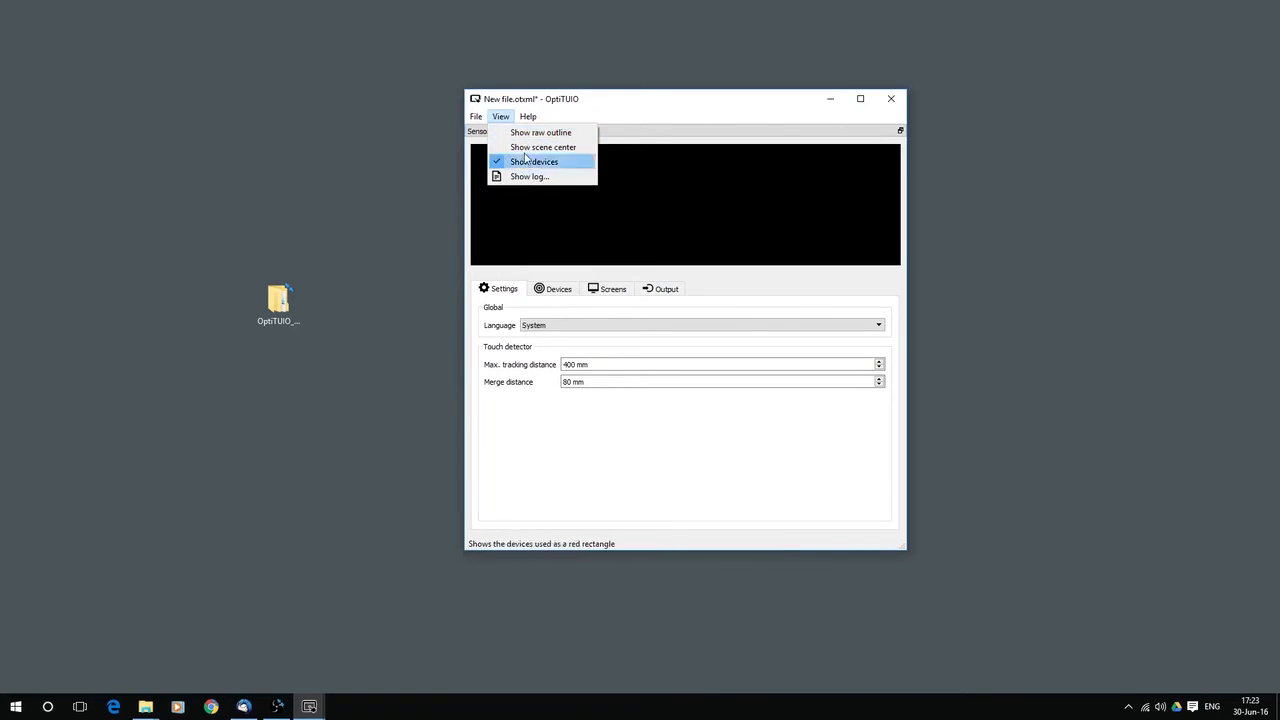
mouse_move(543, 147)
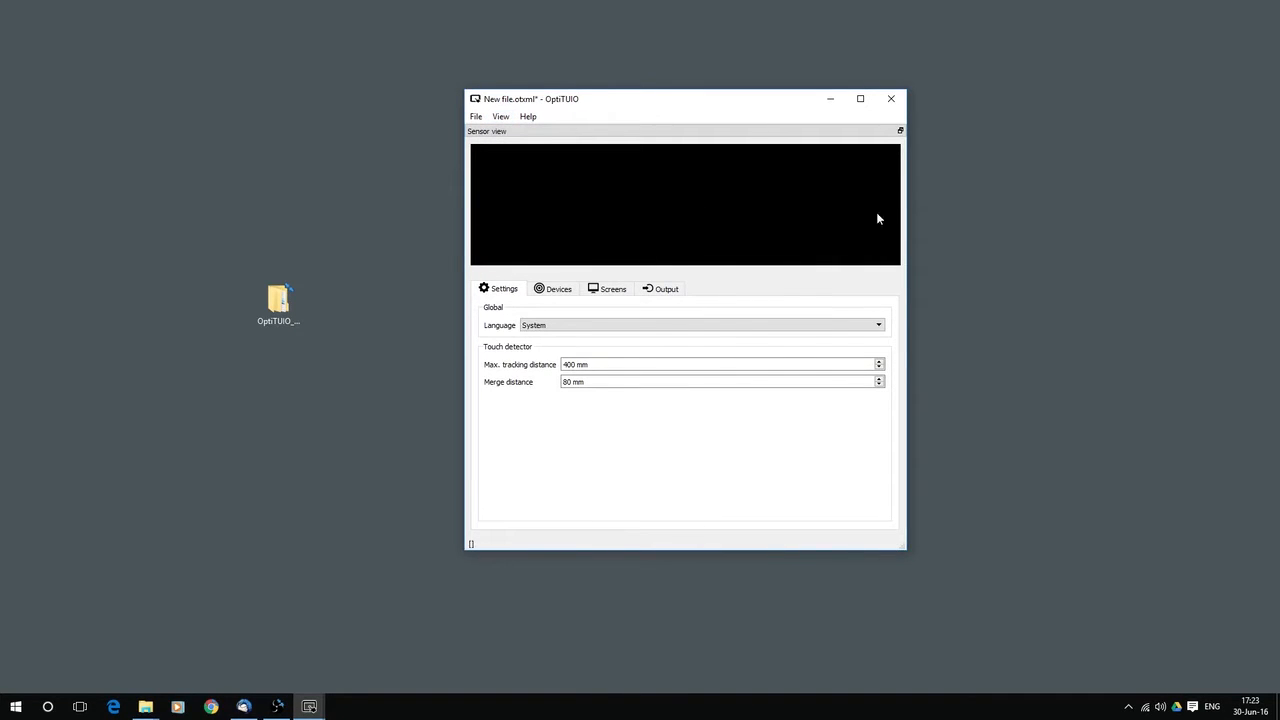
- Show the log from the View menu and place it left of the main window
click(501, 116)
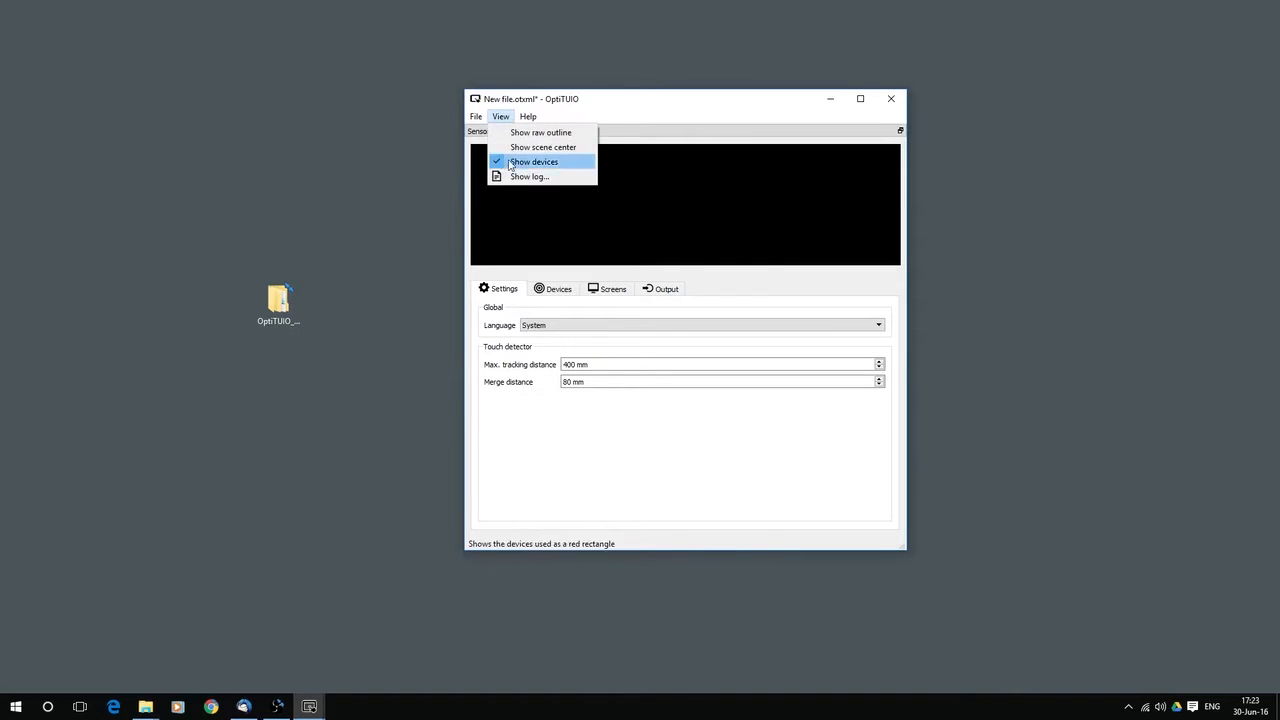
mouse_move(529, 176)
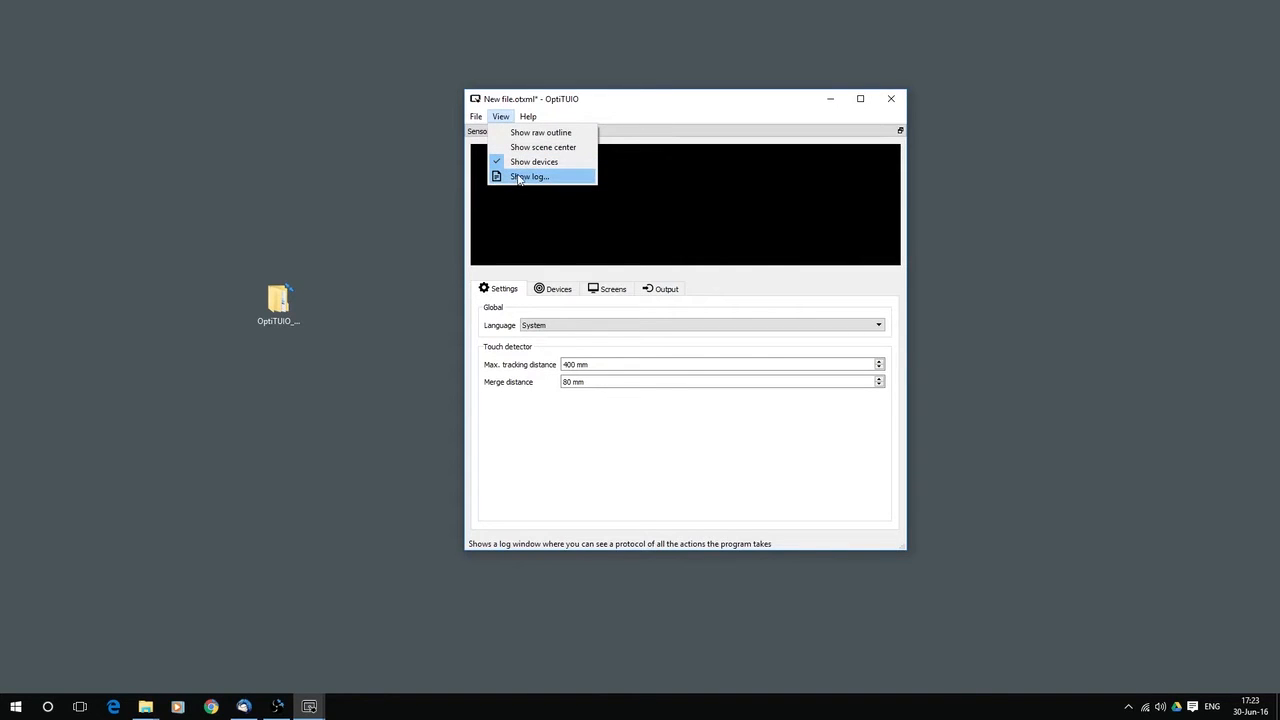
click(528, 176)
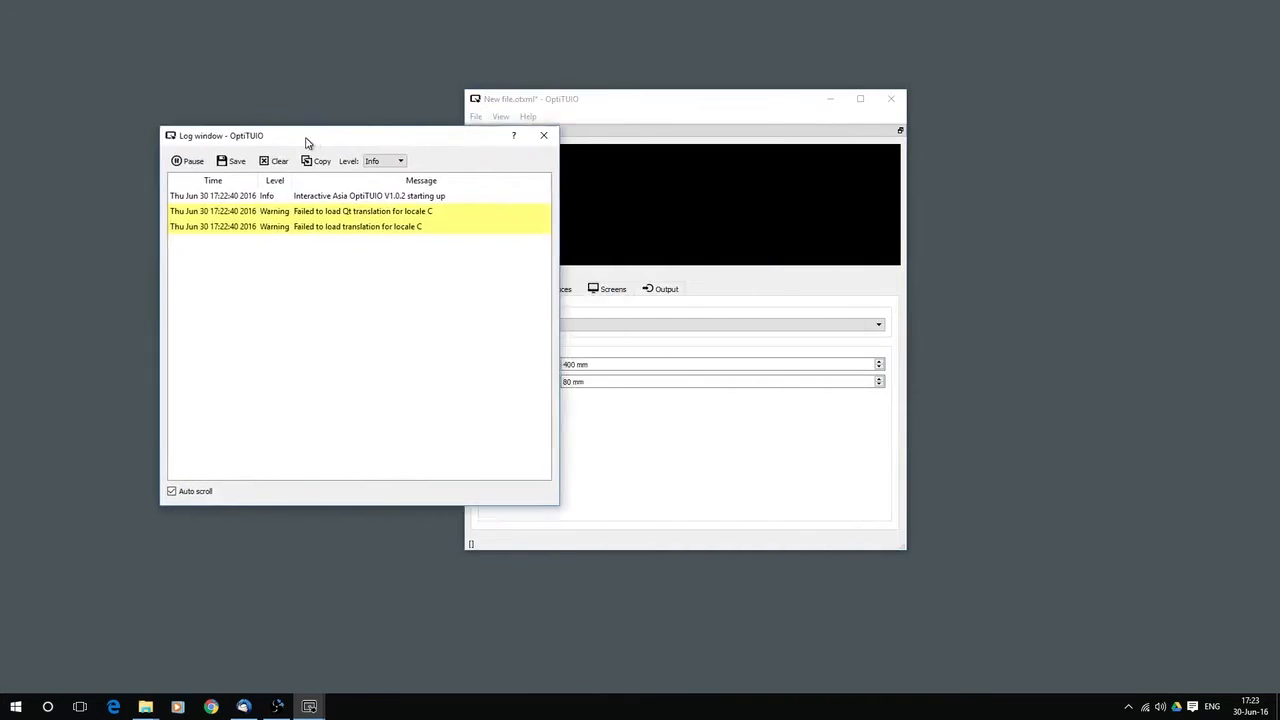
drag(310, 135, 210, 98)
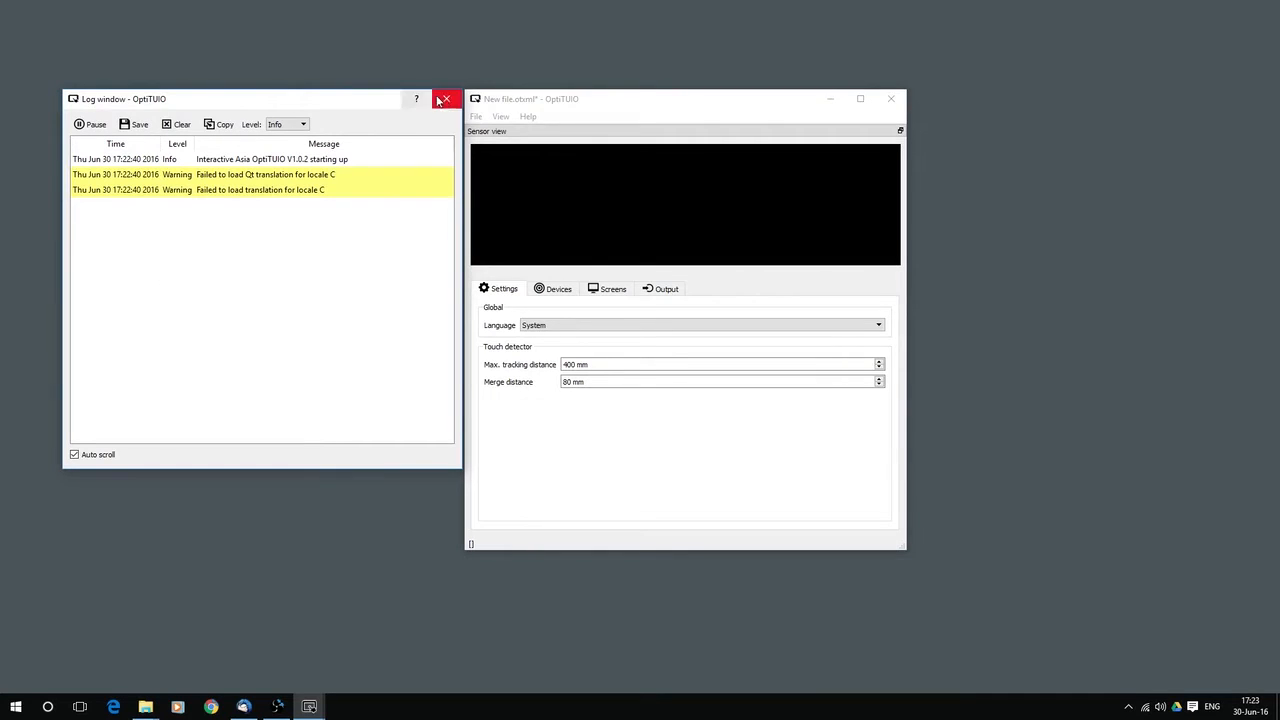
- Close the log window, then view the installed license under Help and dismiss it
click(528, 116)
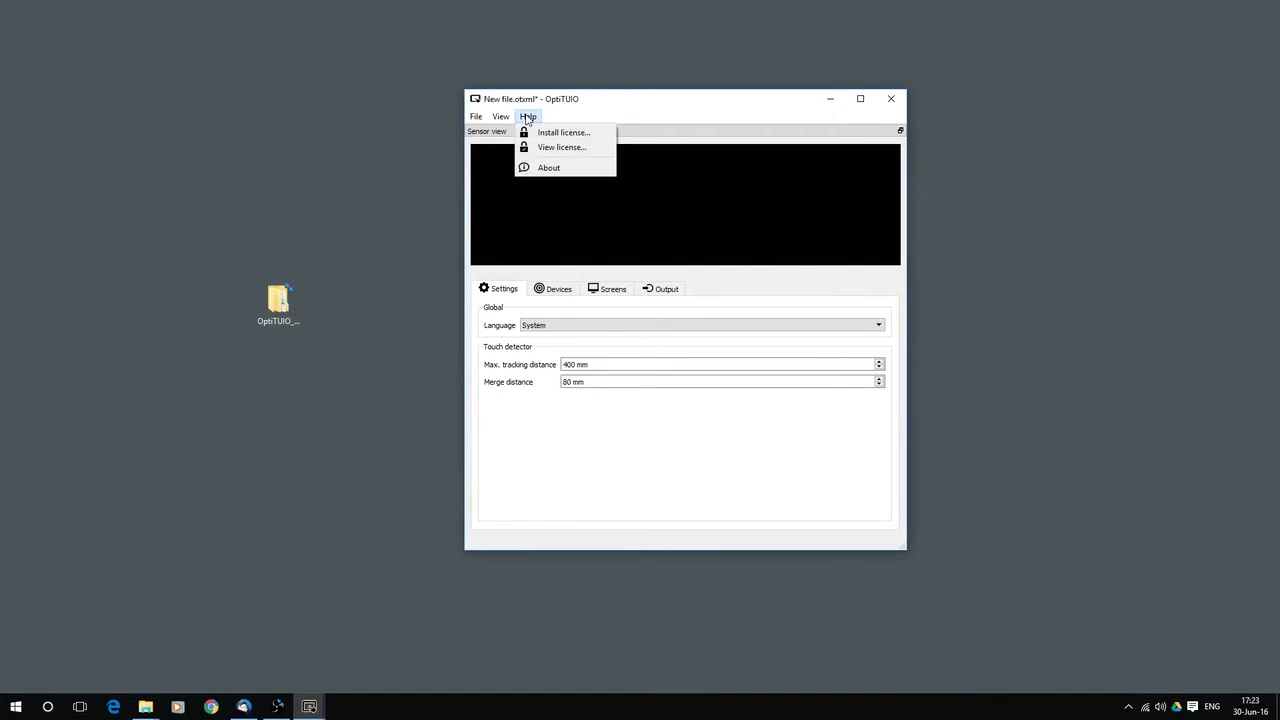
mouse_move(563, 132)
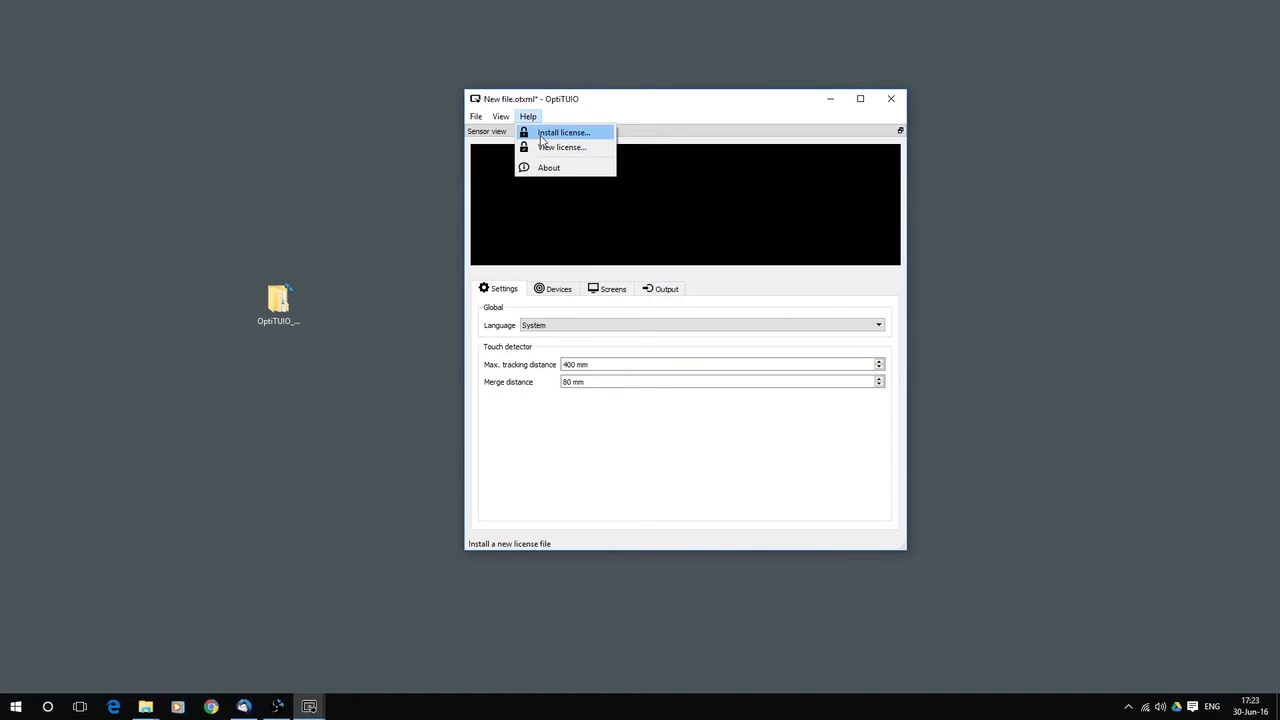
mouse_move(532, 133)
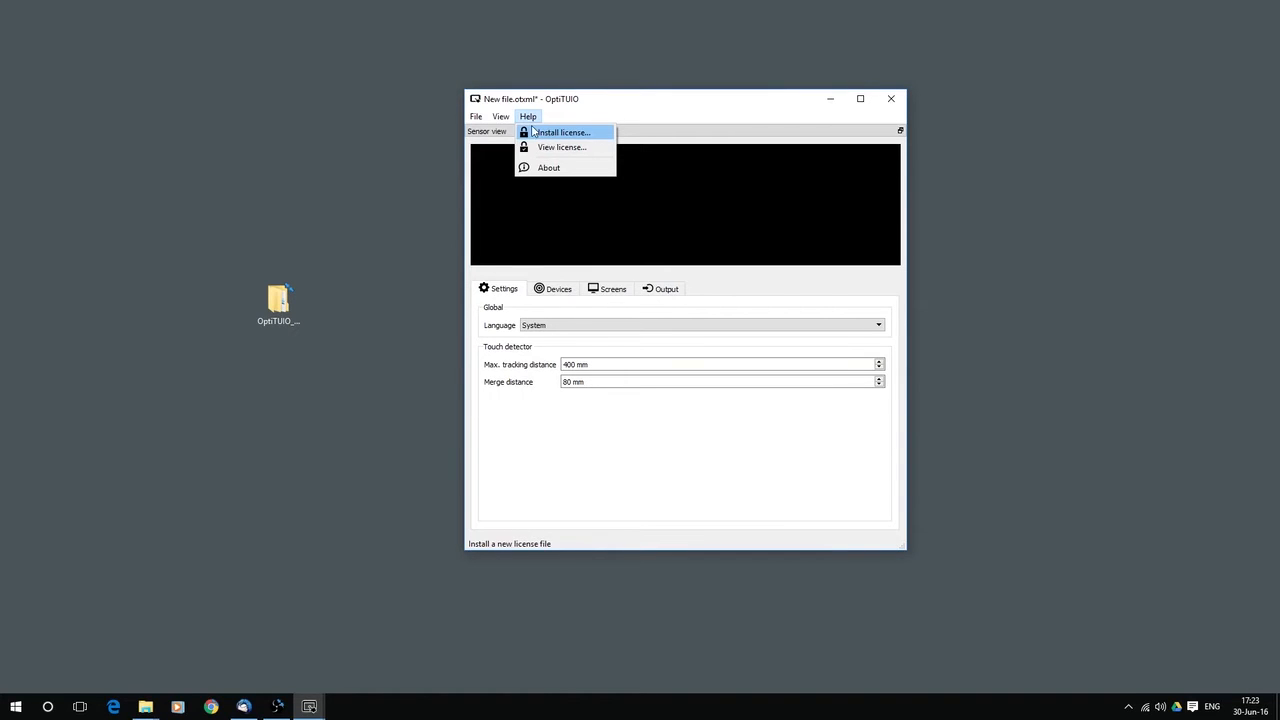
mouse_move(561, 147)
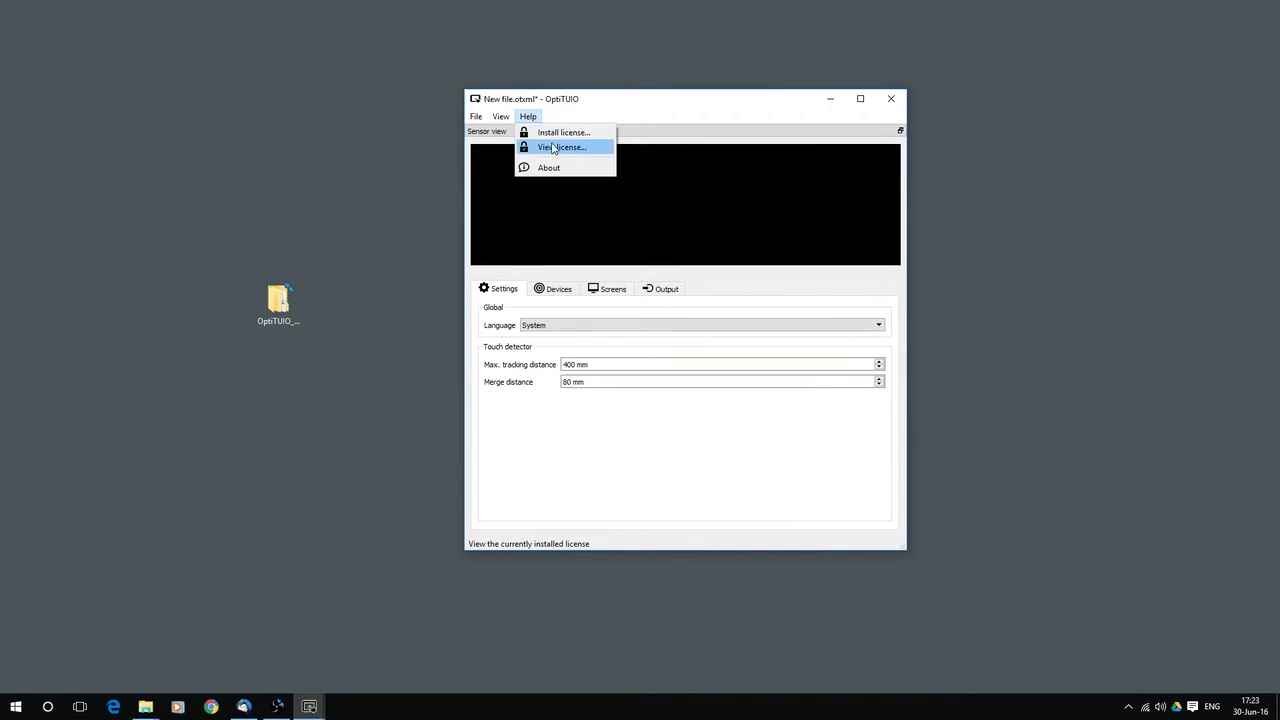
click(562, 147)
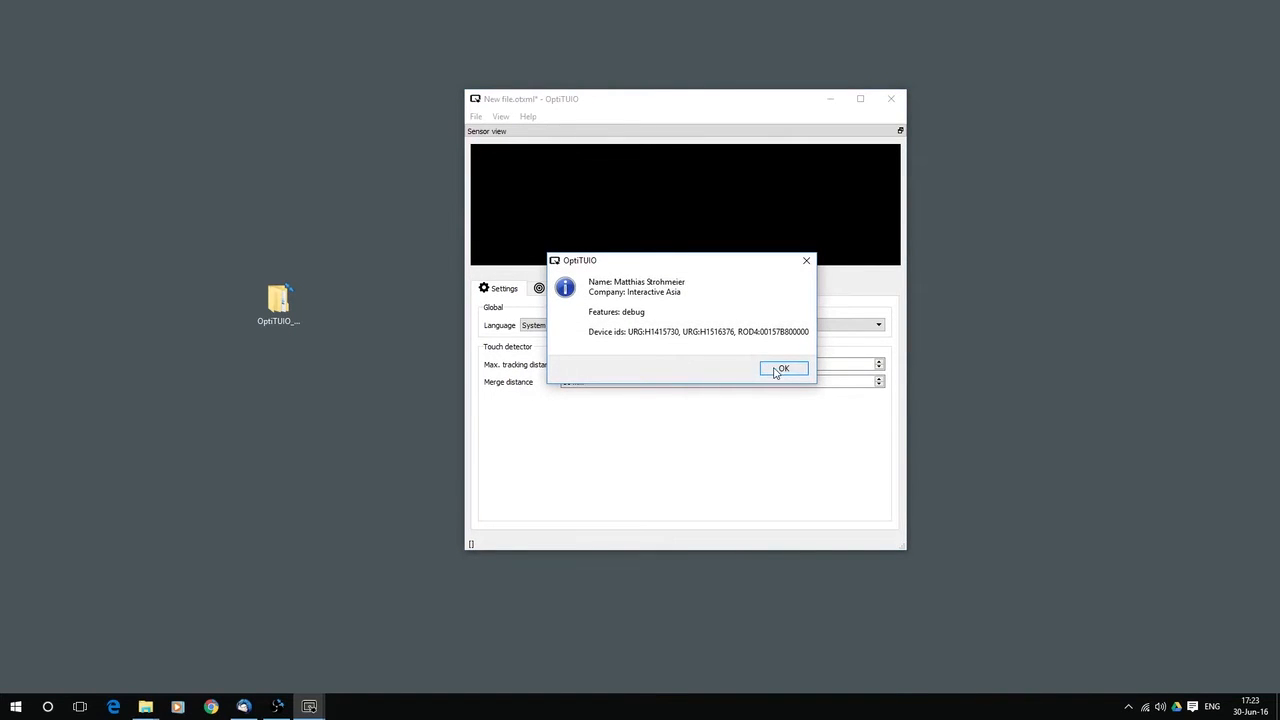
click(783, 368)
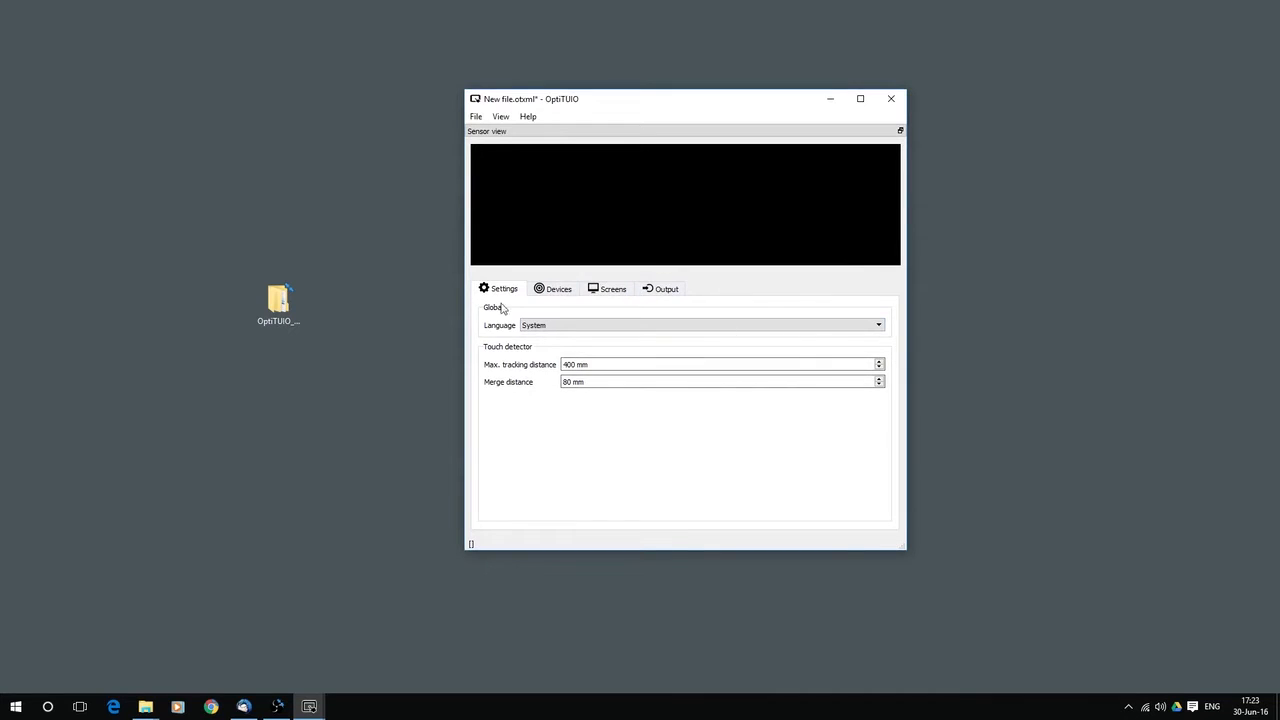
mouse_move(555, 346)
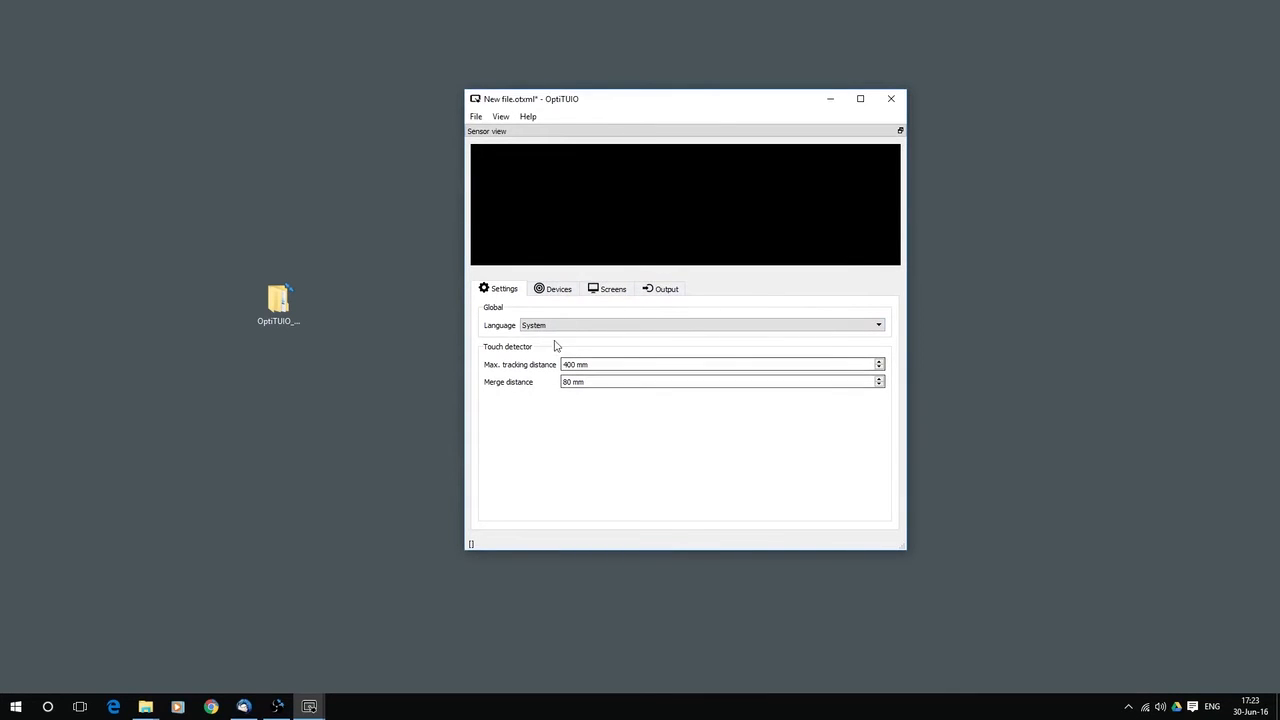
click(700, 324)
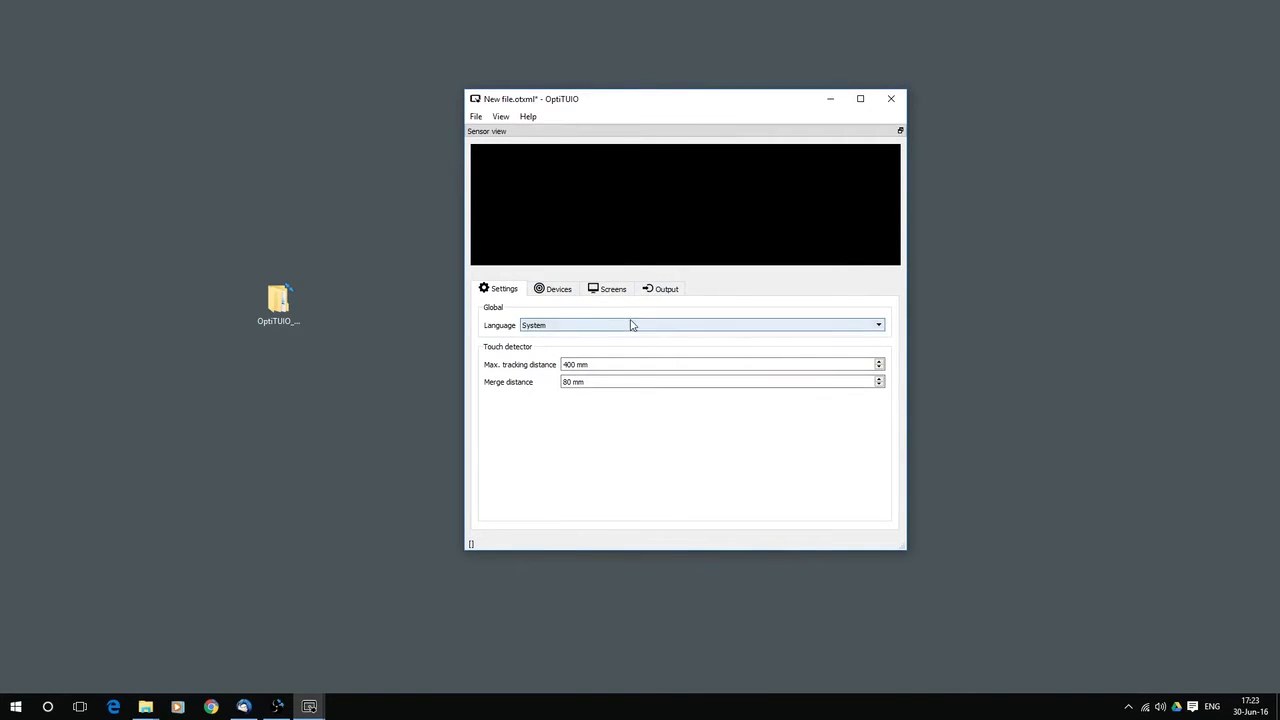
click(877, 324)
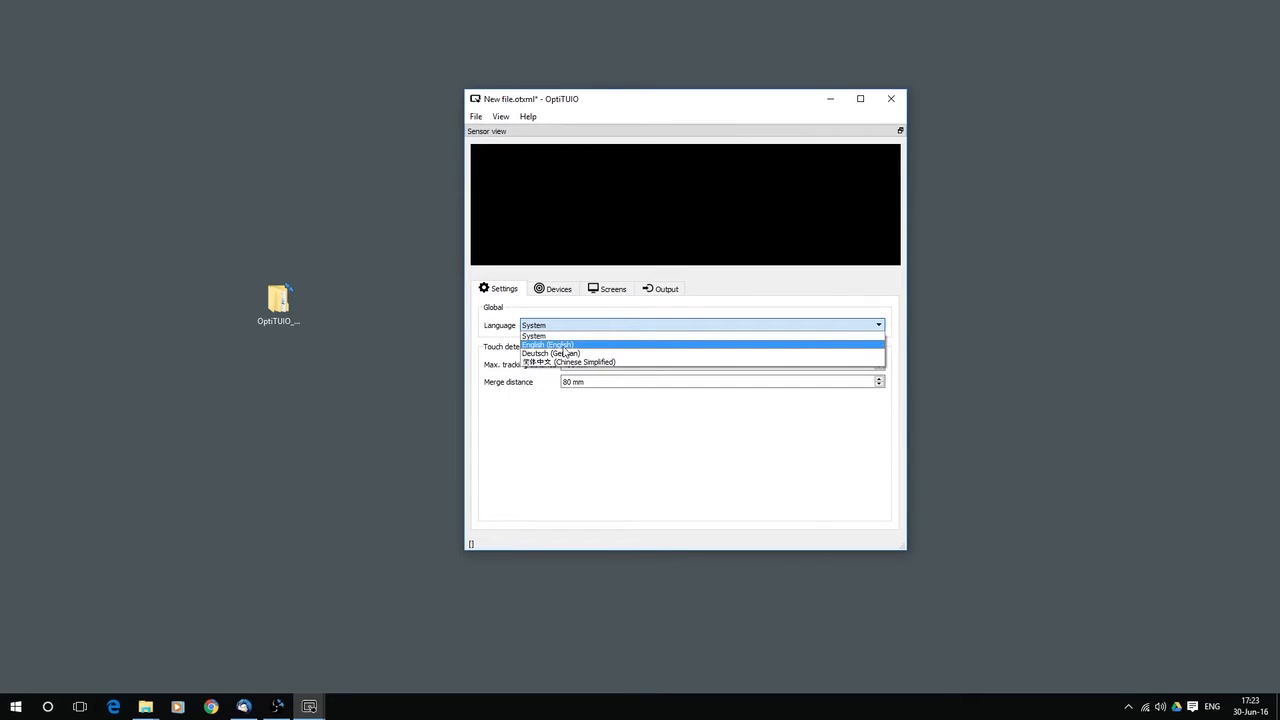
click(533, 335)
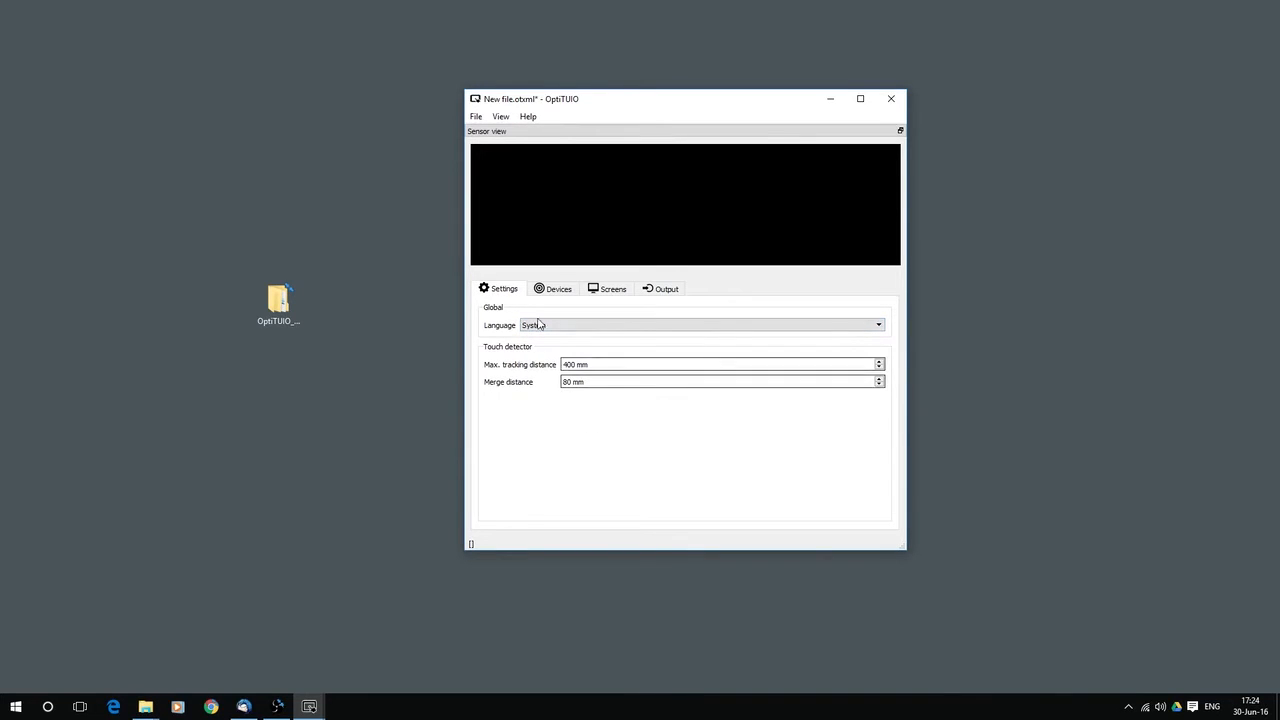
mouse_move(544, 396)
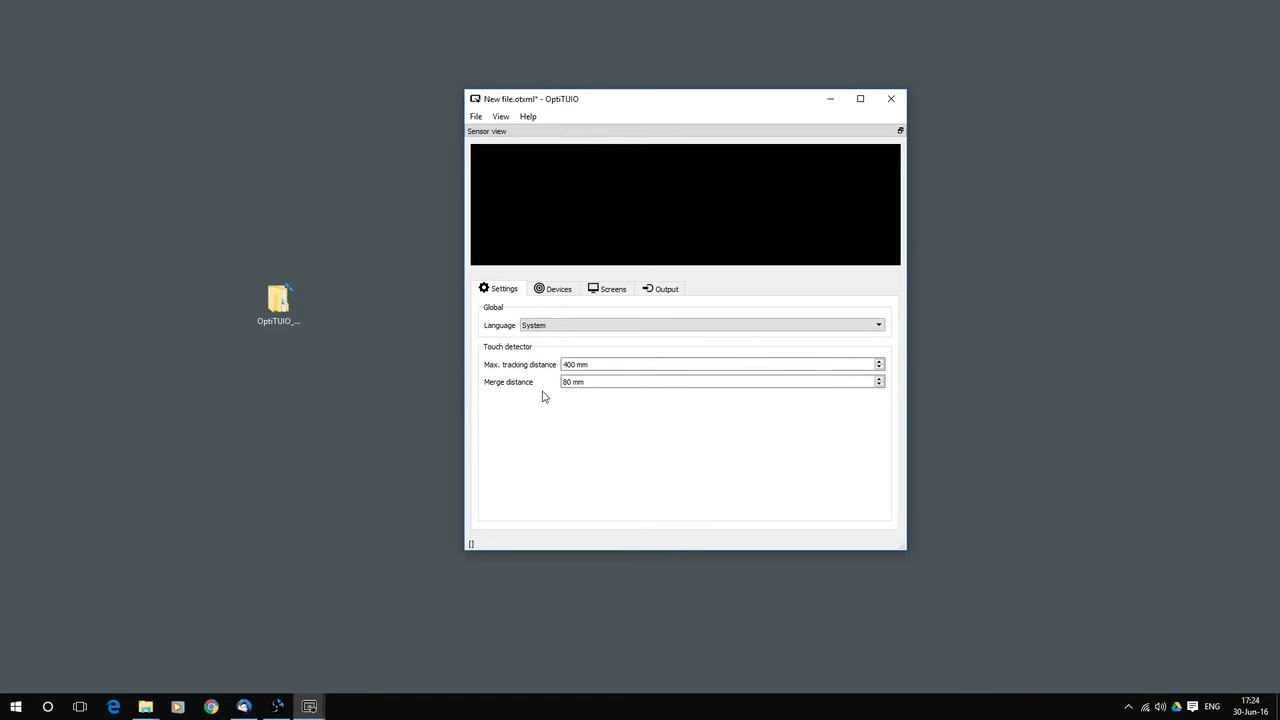
mouse_move(540, 384)
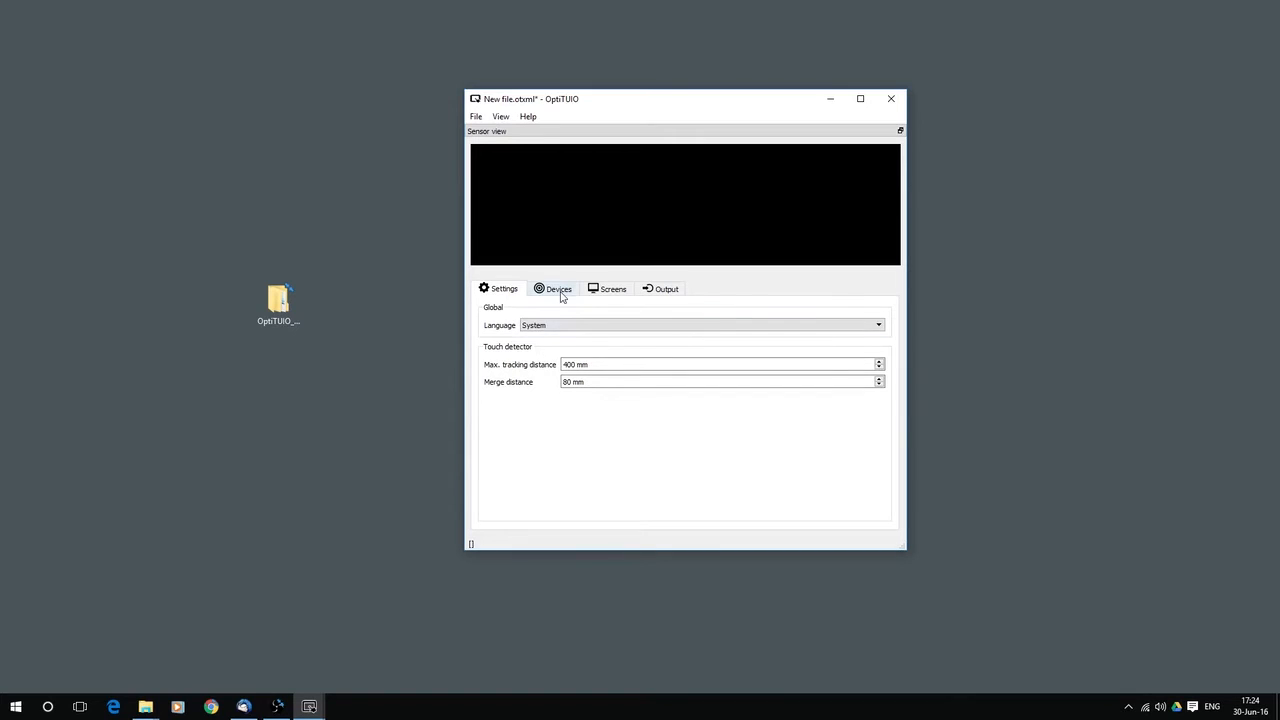
- Add an Eeuze ROD4 device on the Devices page and start its 50 Hz scan
click(557, 288)
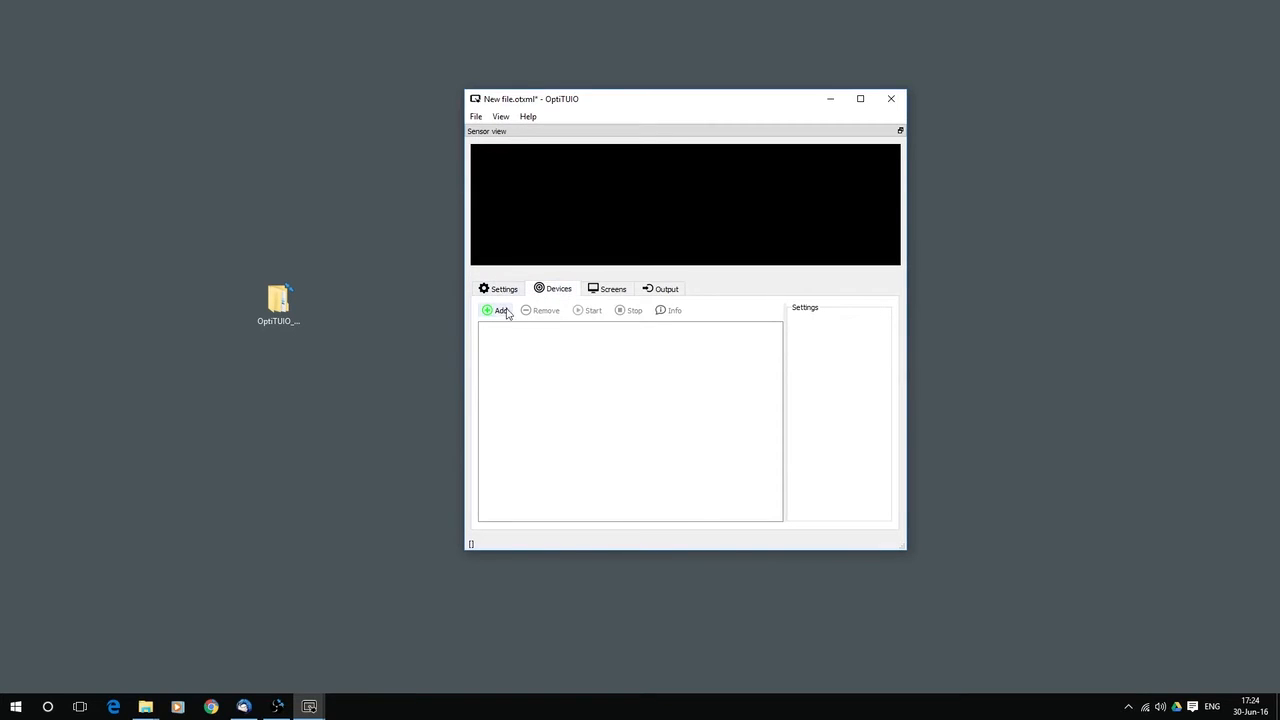
click(500, 310)
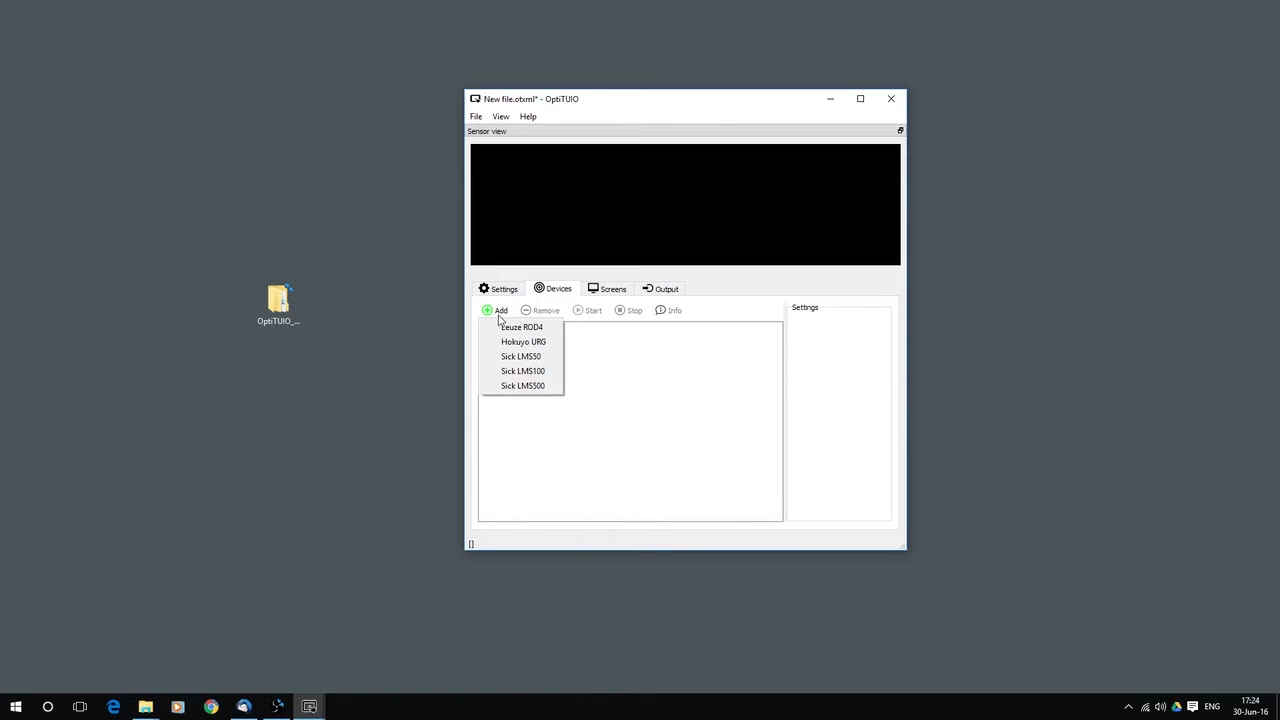
click(521, 327)
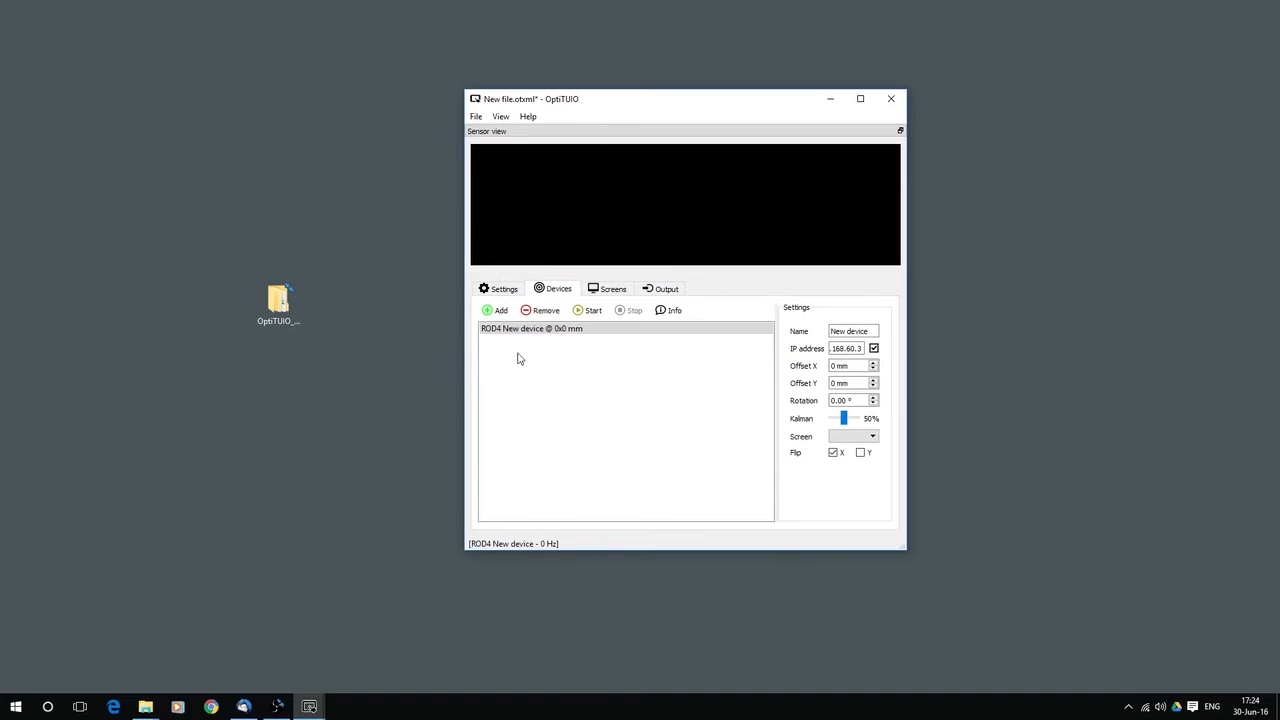
click(588, 310)
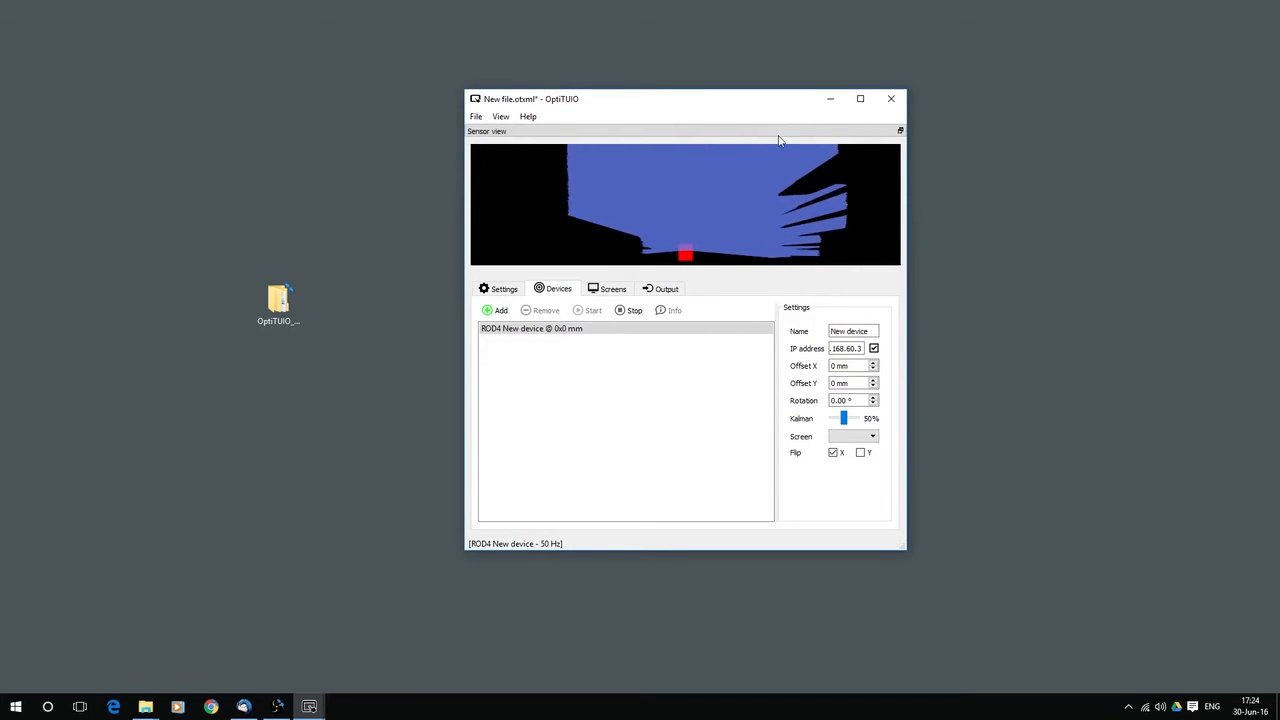
mouse_move(660, 196)
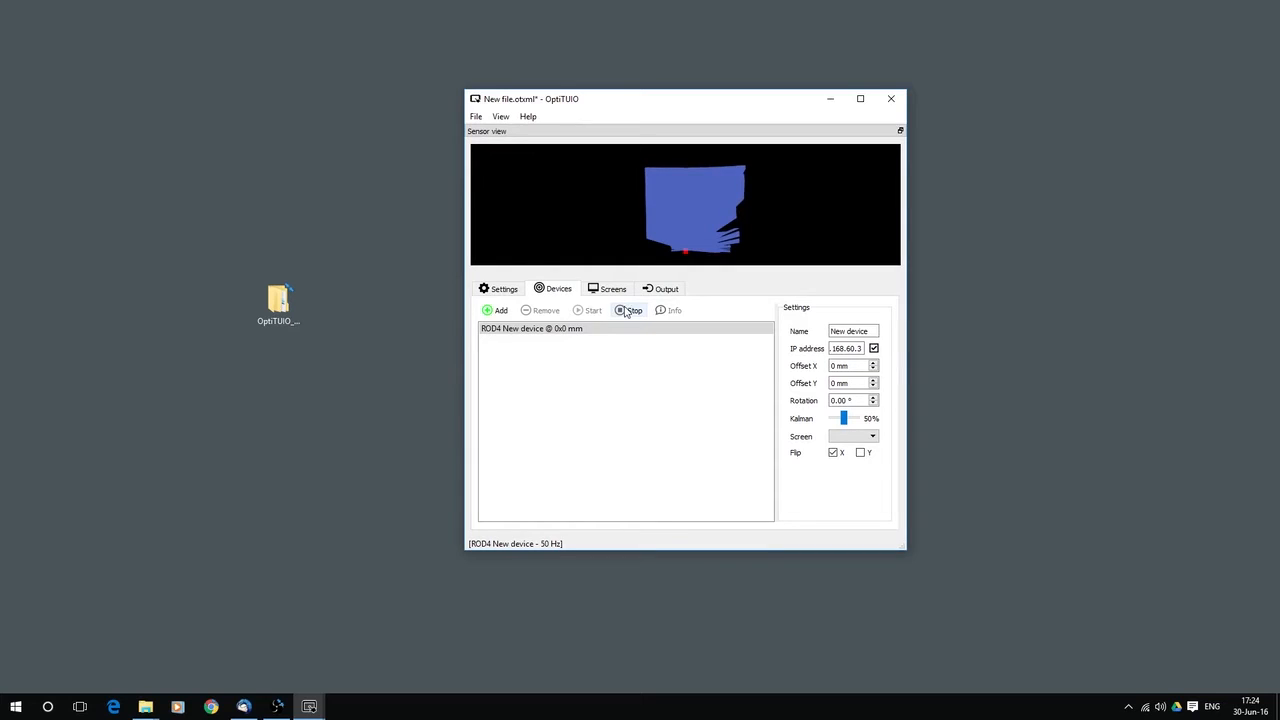
- Stop the ROD4 stream, query its serial number, dismiss the message, and restart scanning
click(634, 310)
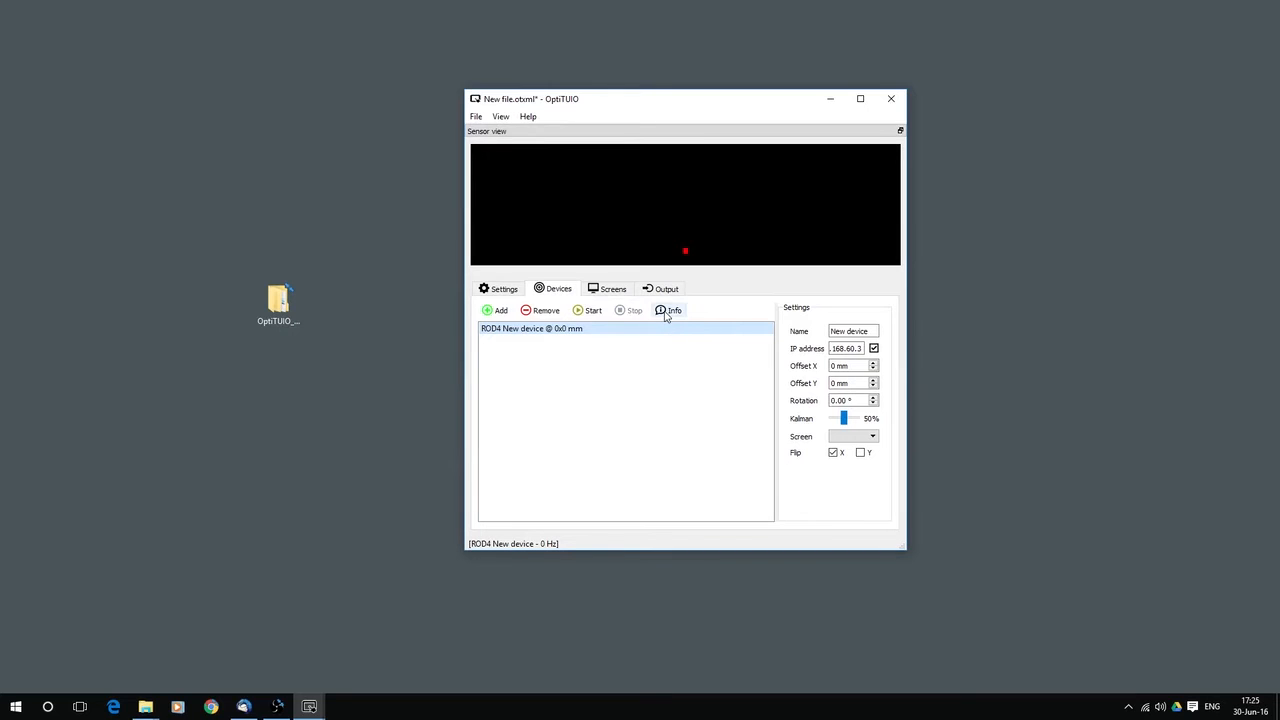
mouse_move(668, 310)
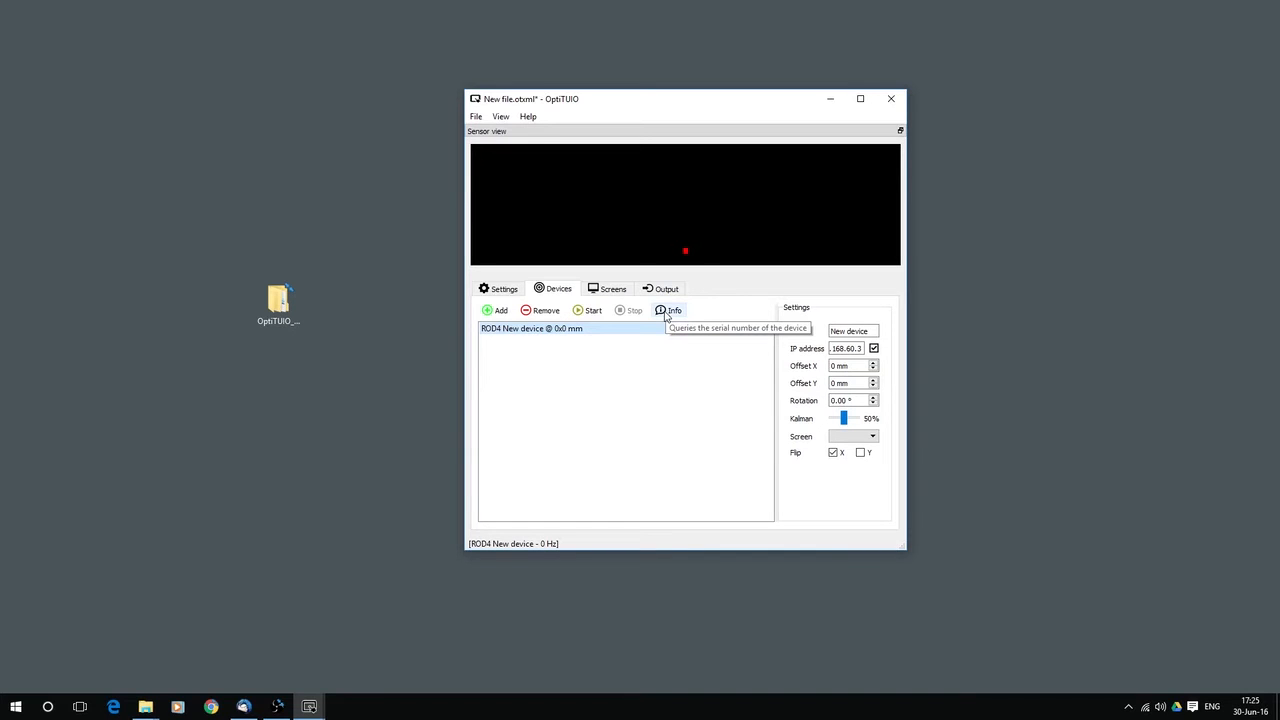
click(669, 310)
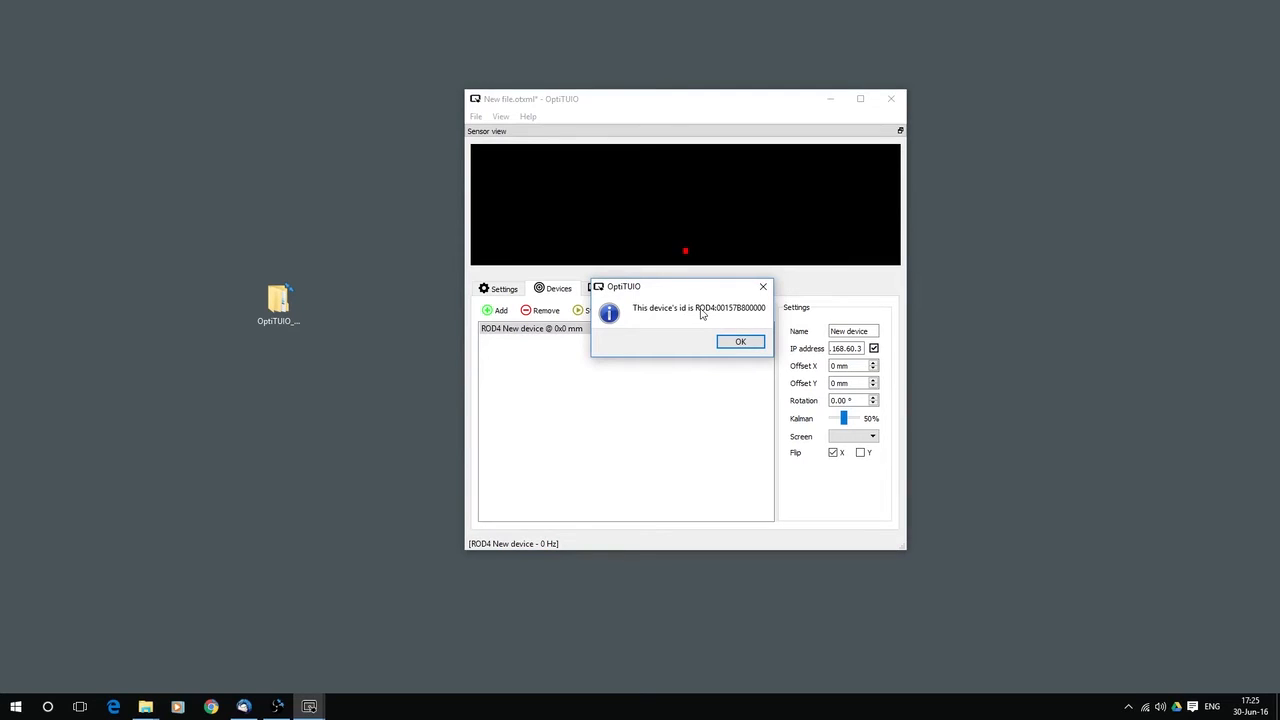
click(740, 341)
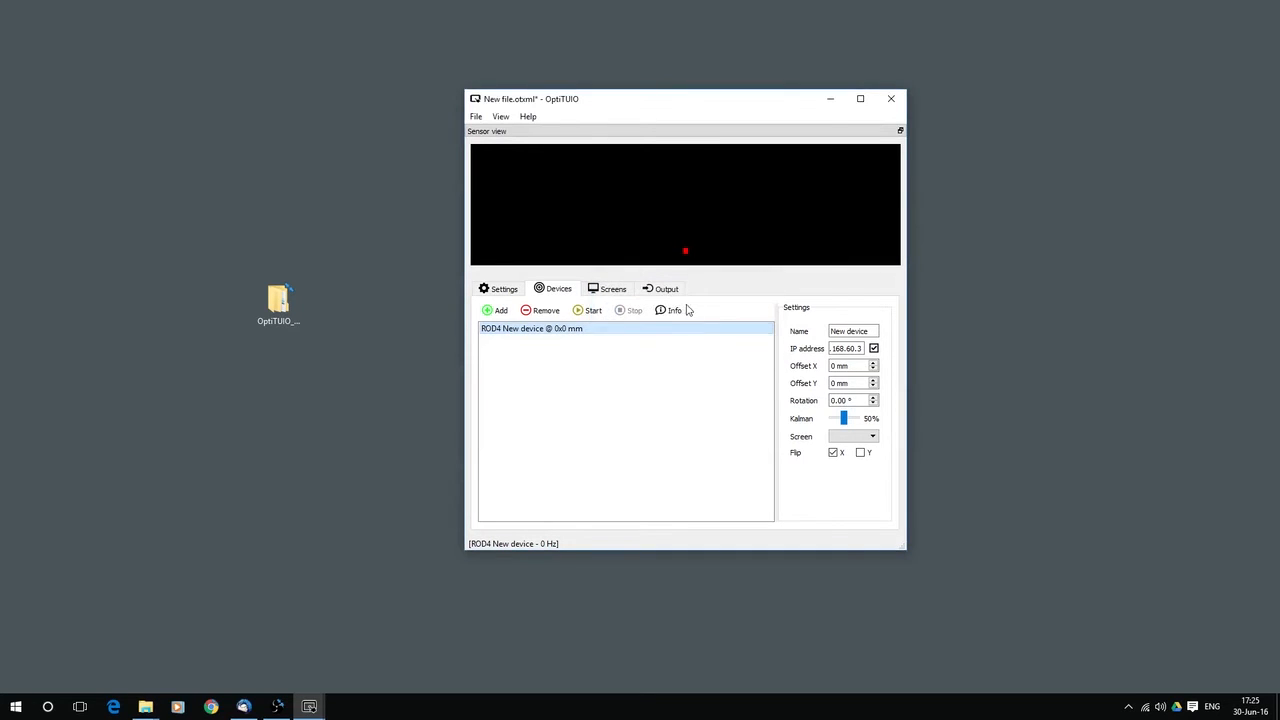
click(589, 310)
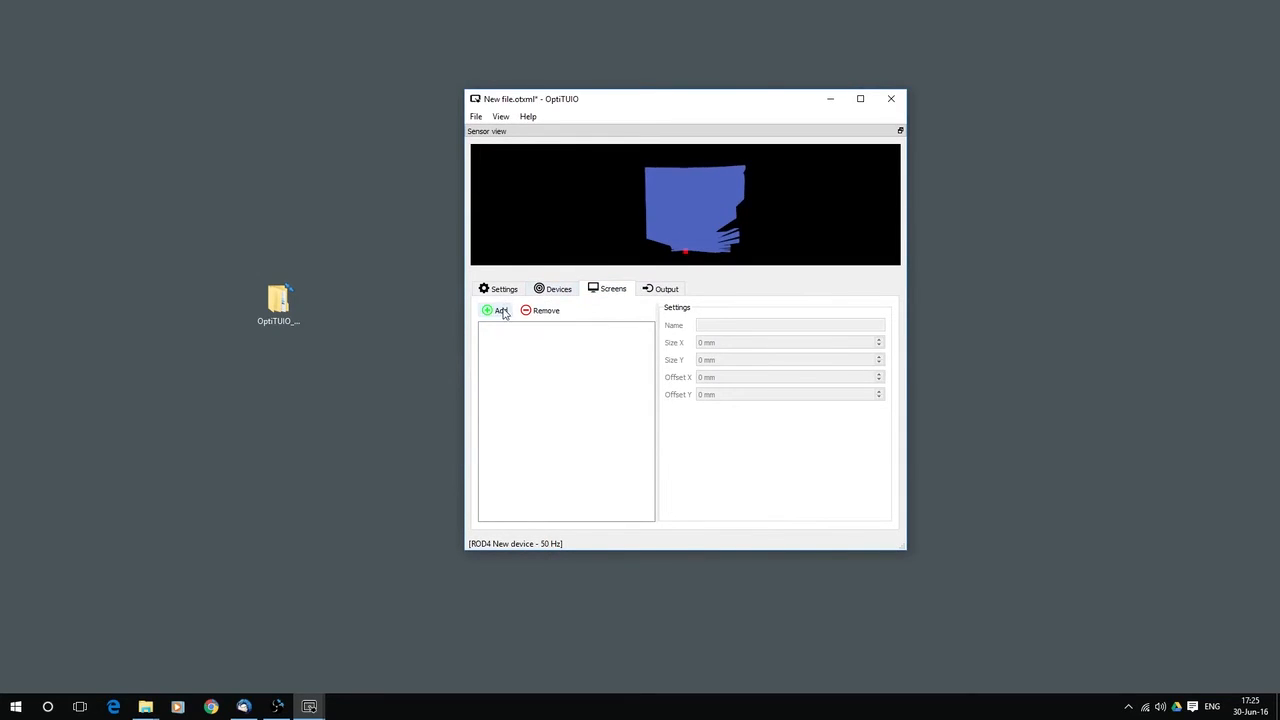
- Add a screen named 'Test Screen' sized 1500 x 600 mm
click(495, 310)
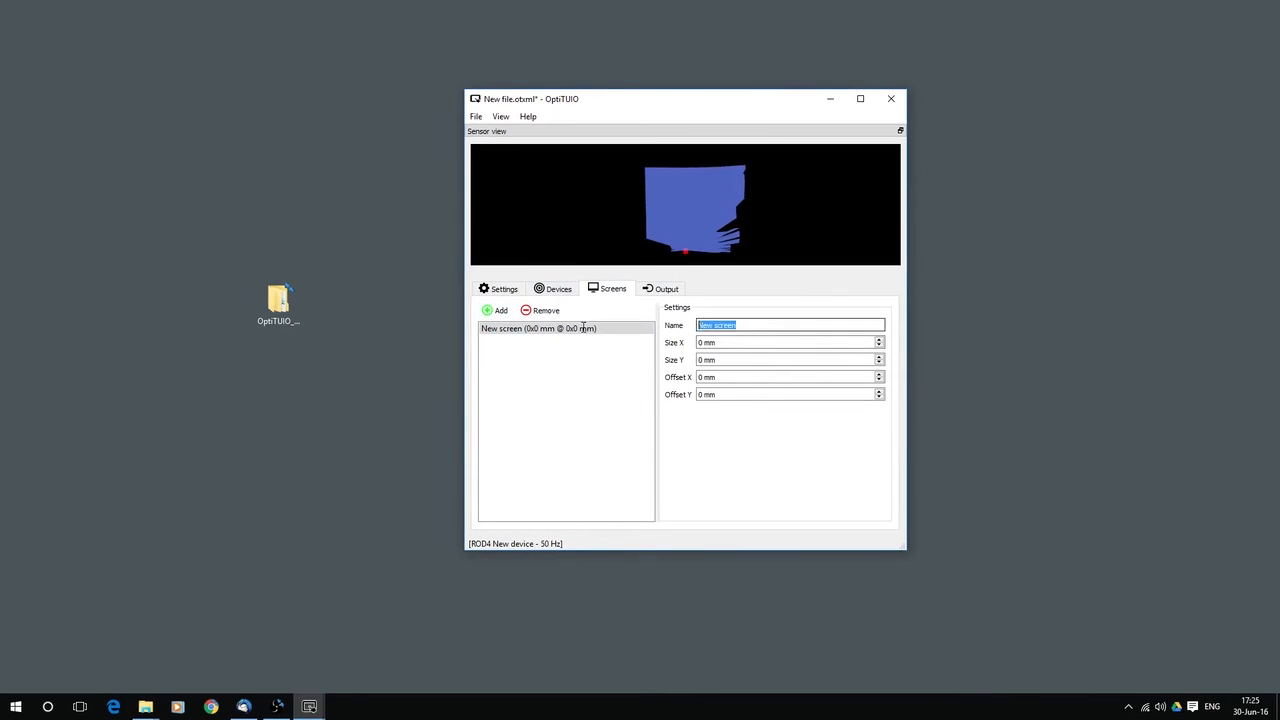
text(T)
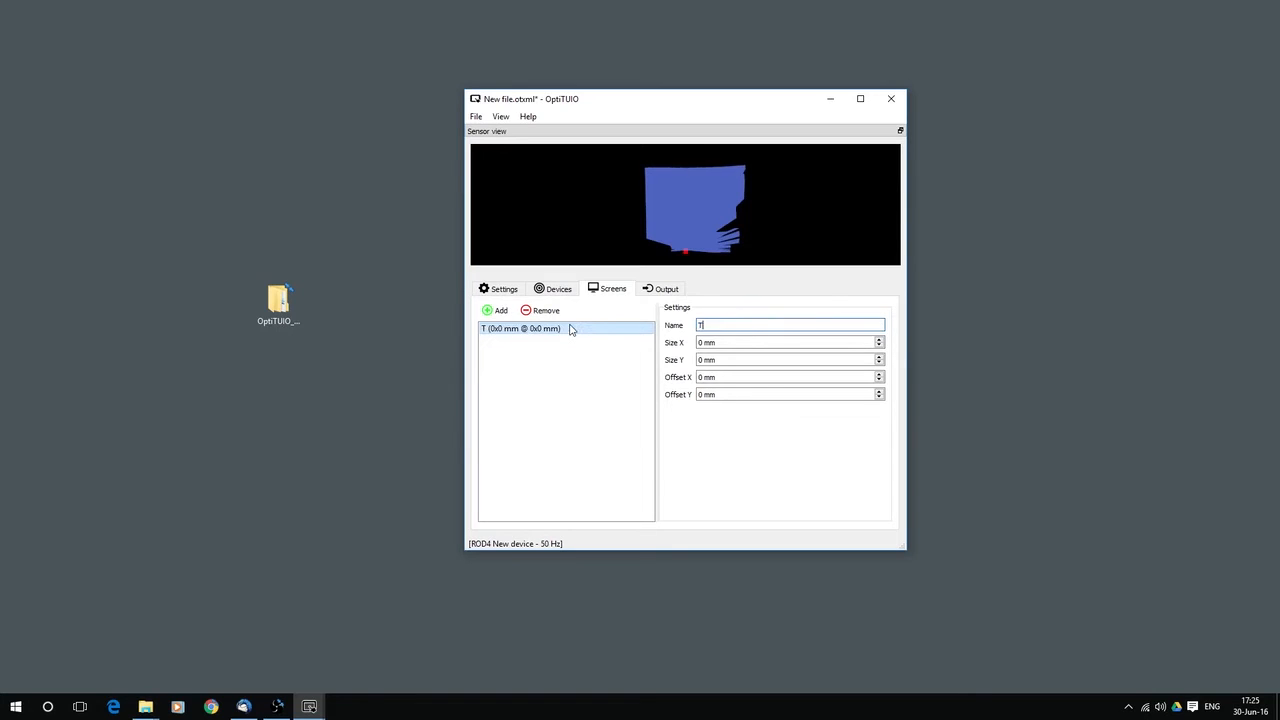
text(est Screen)
click(790, 342)
text(1500)
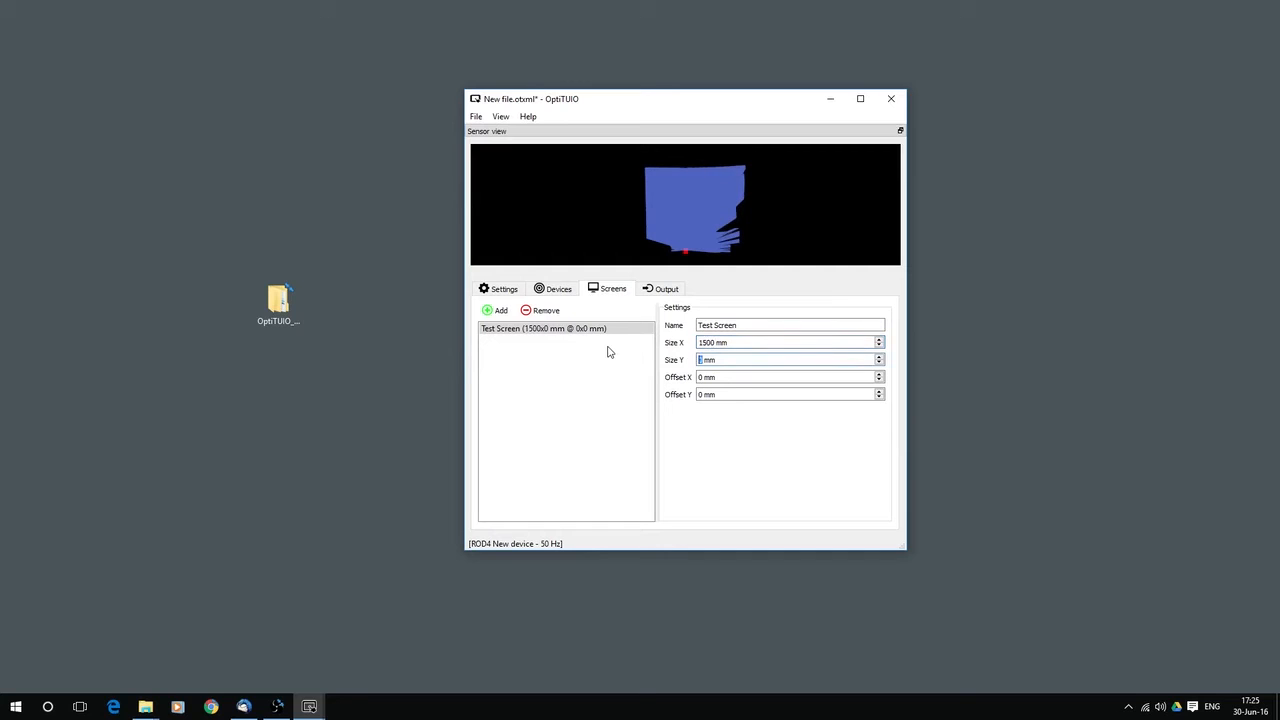
text(600)
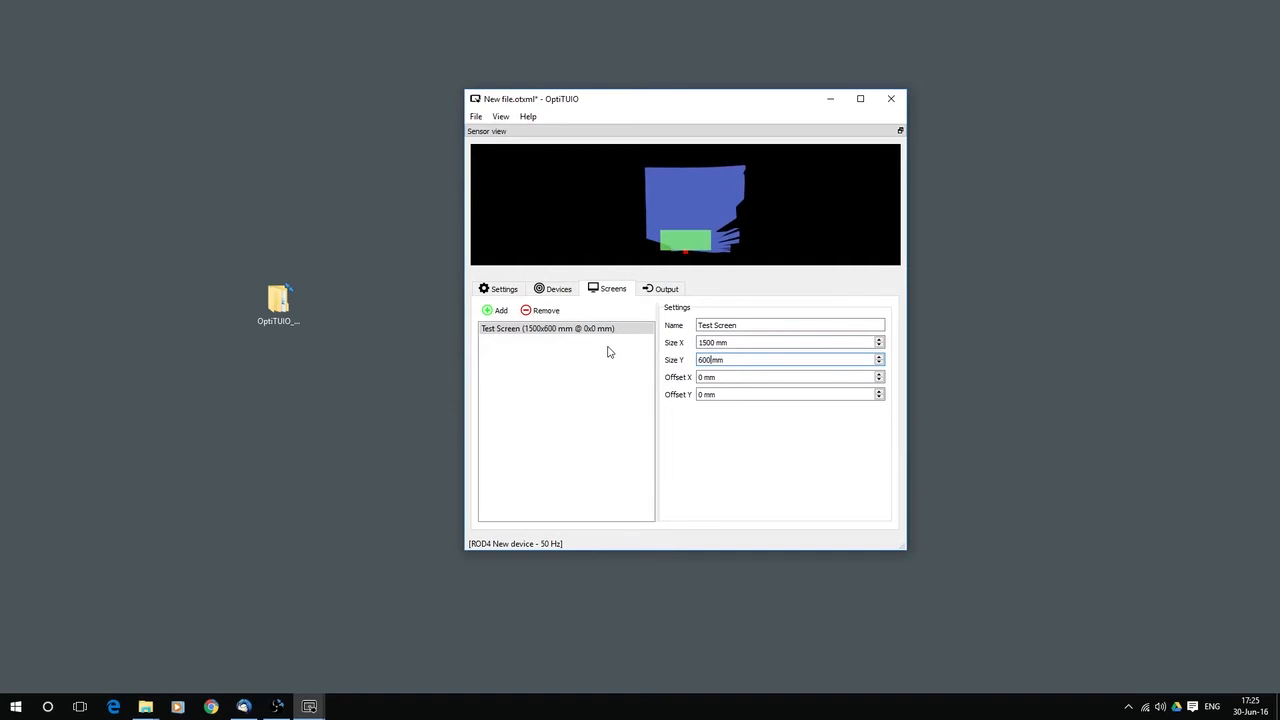
click(789, 377)
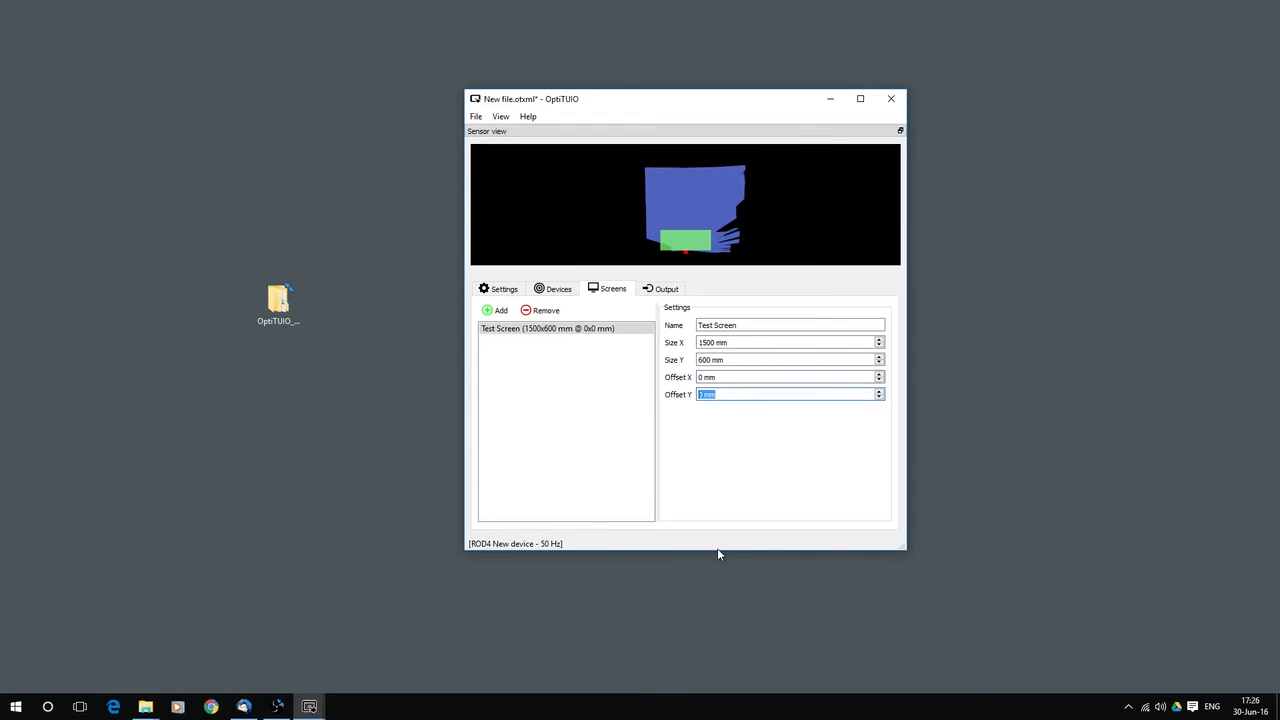
- Enter 750 as Test Screen's Offset Y
text(7)
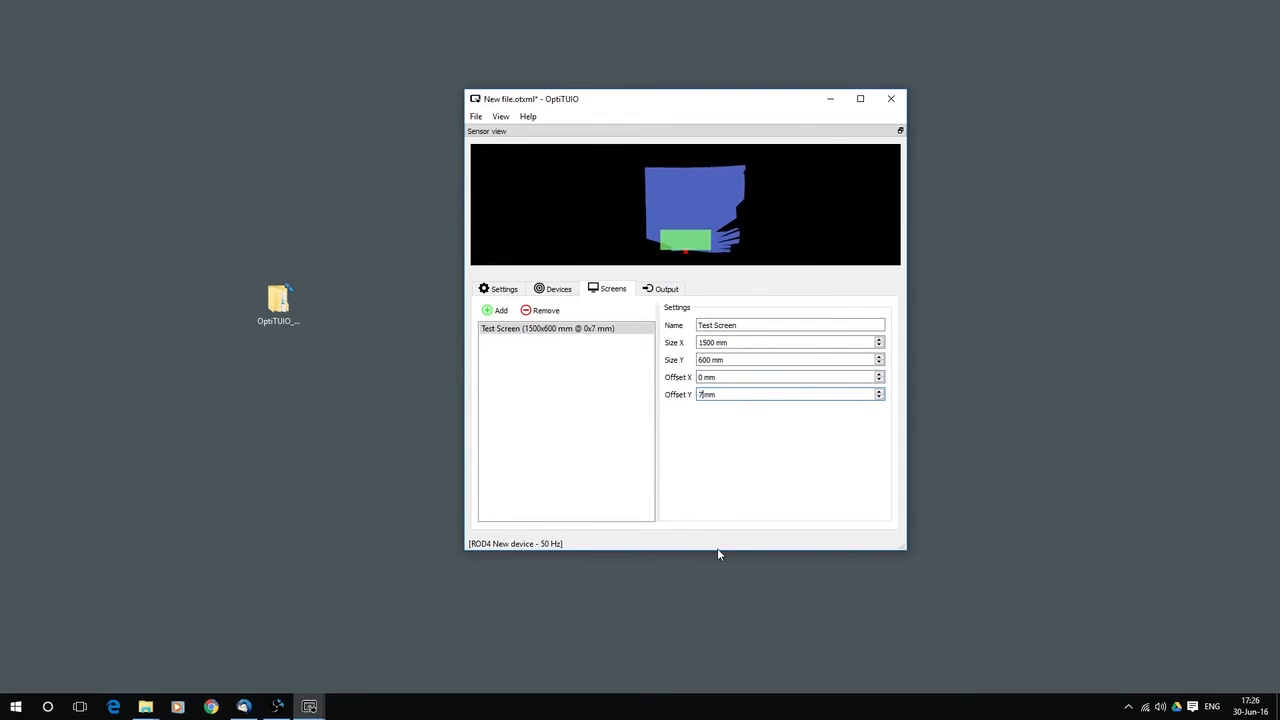
text(750)
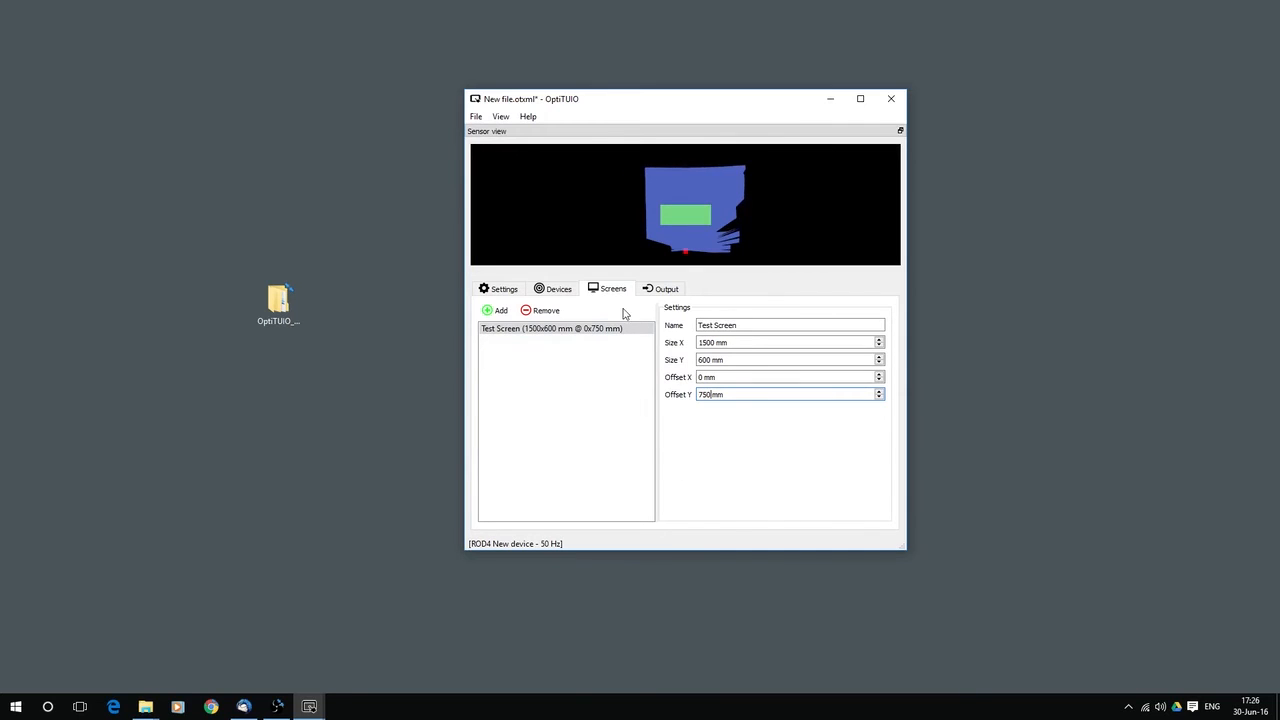
- Add a TUIO output on the Output page, sending to 127.0.0.1:3333
click(666, 289)
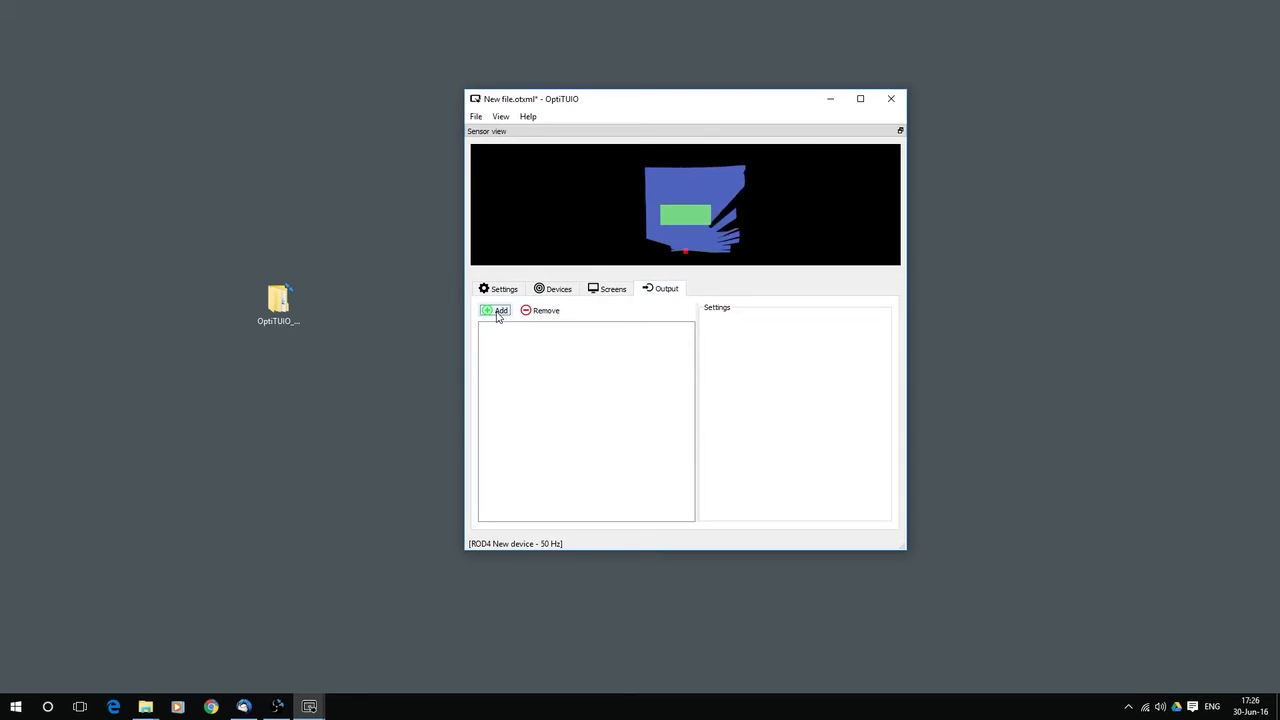
click(497, 310)
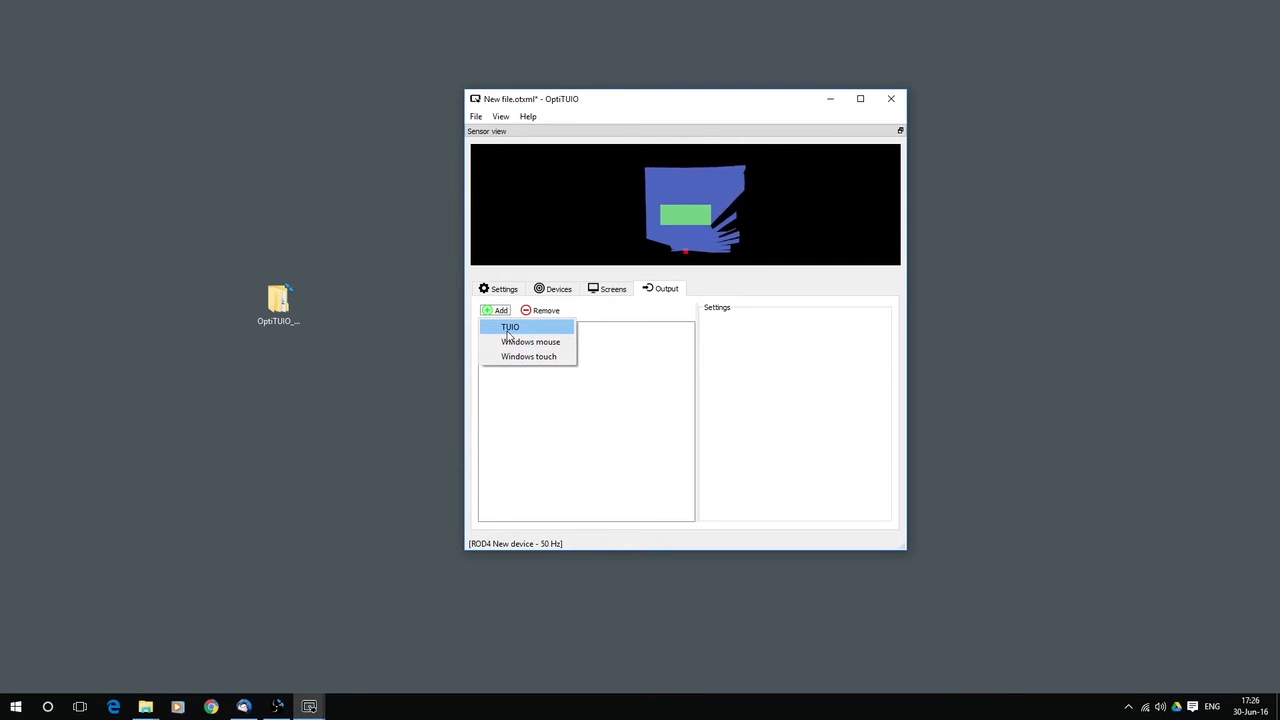
mouse_move(530, 341)
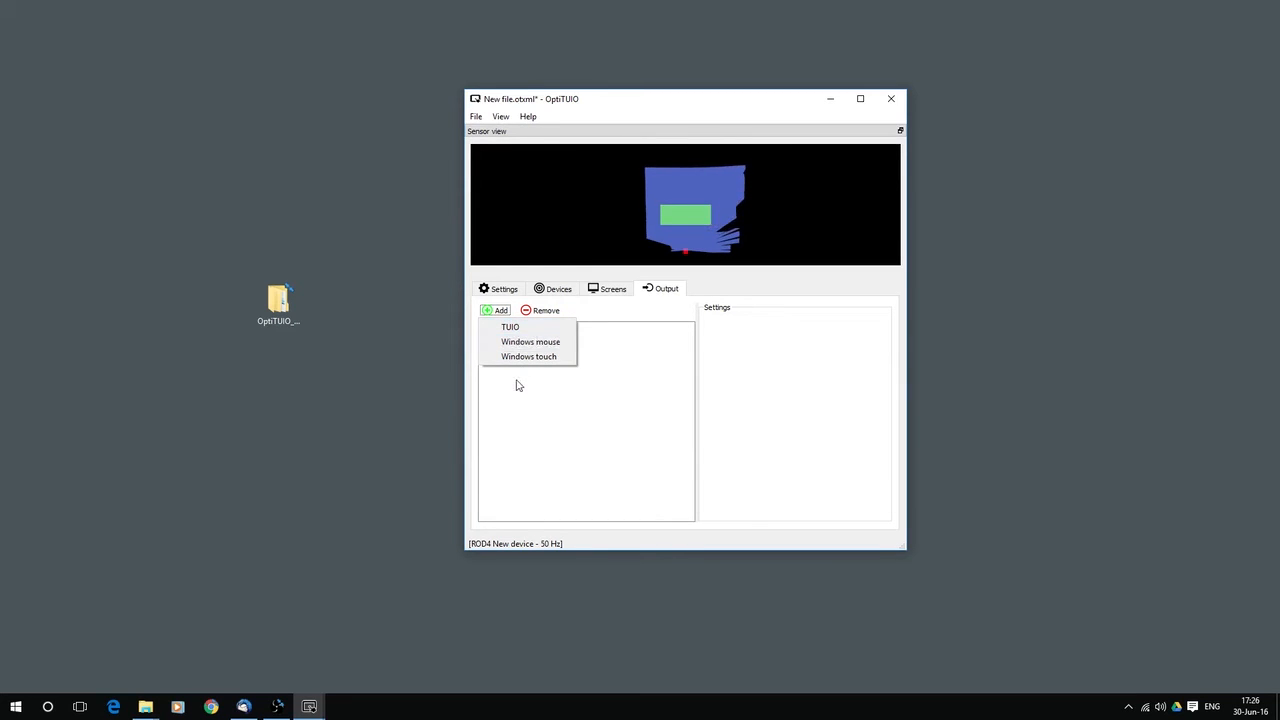
mouse_move(510, 327)
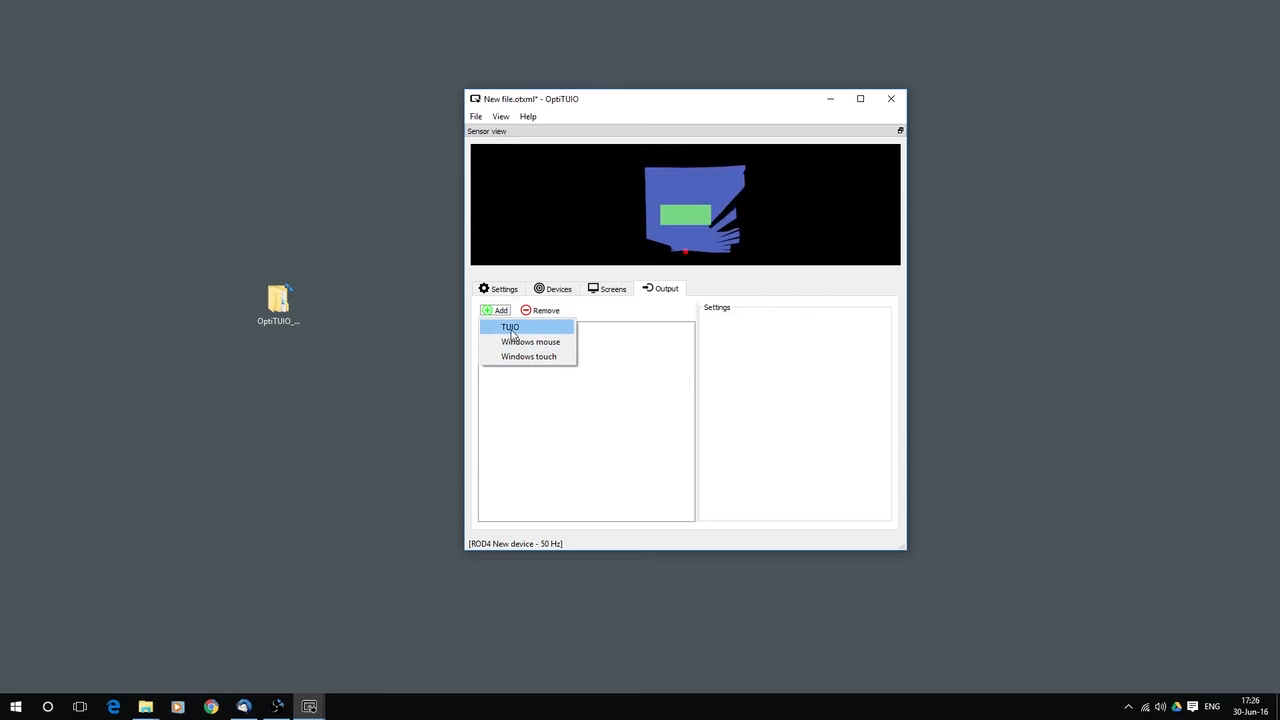
click(510, 327)
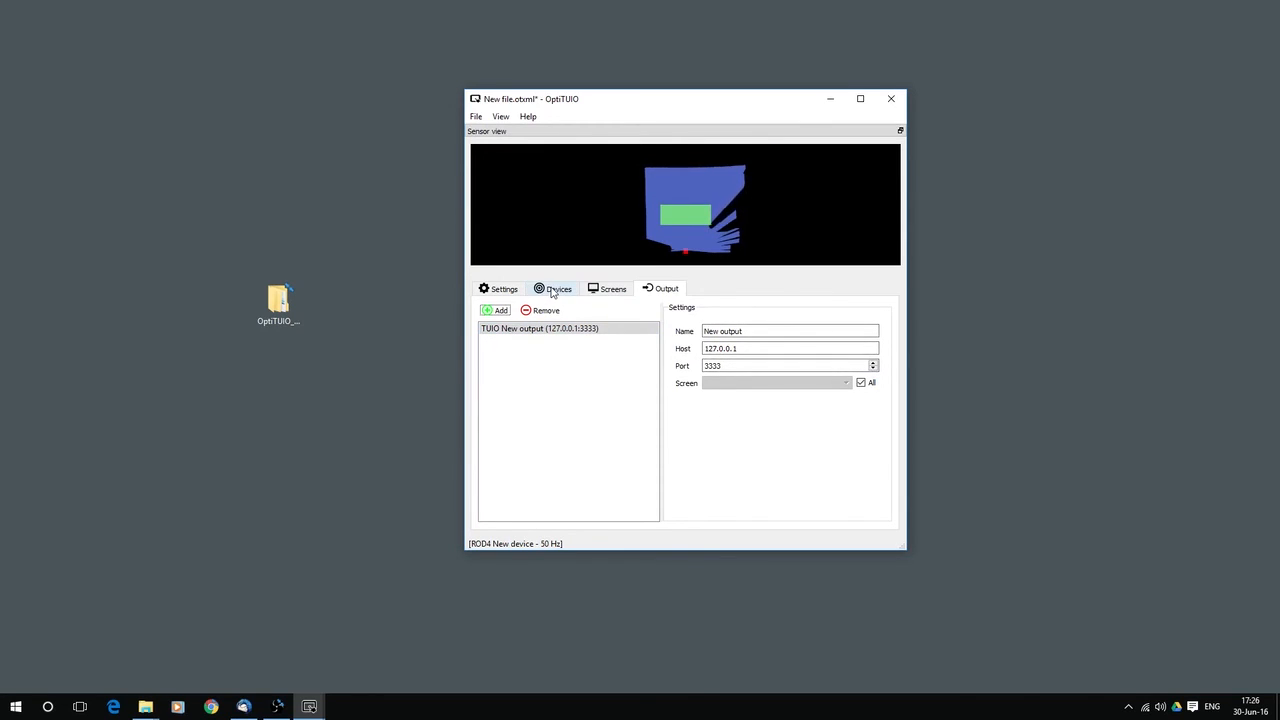
- Select Test Screen in the ROD4 device's Screen dropdown on the Devices page
click(612, 288)
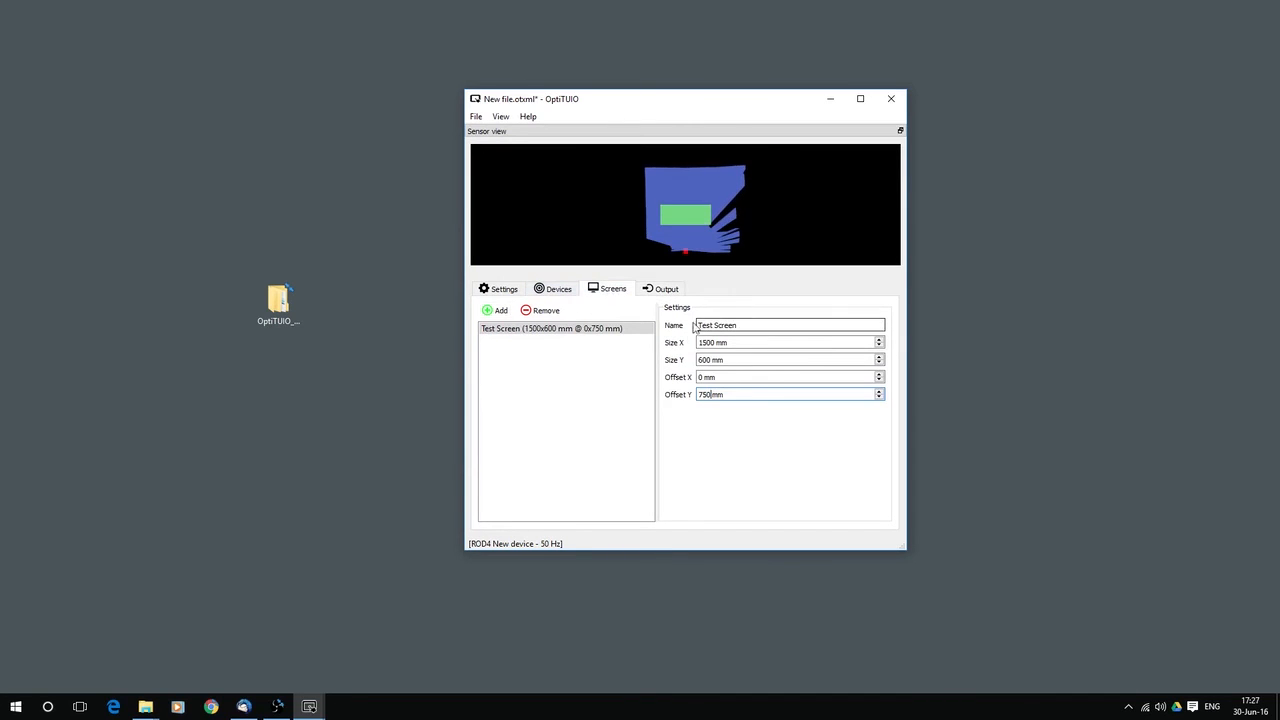
click(558, 289)
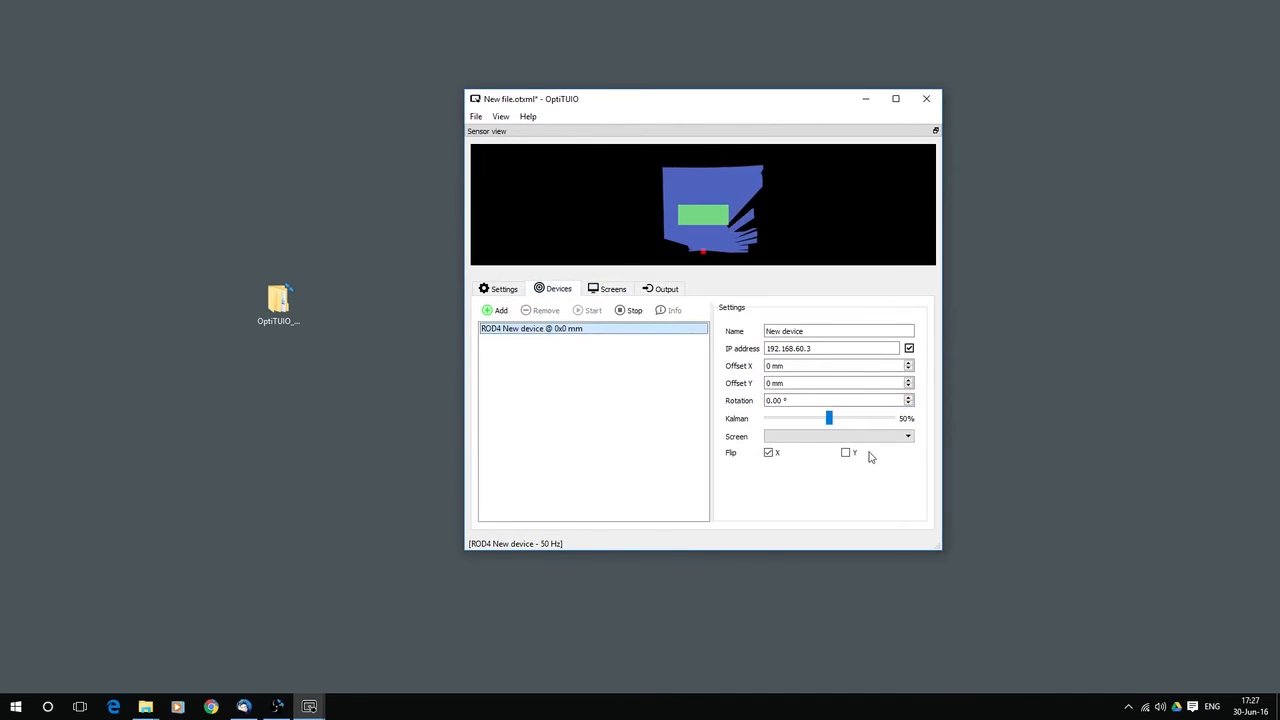
click(907, 436)
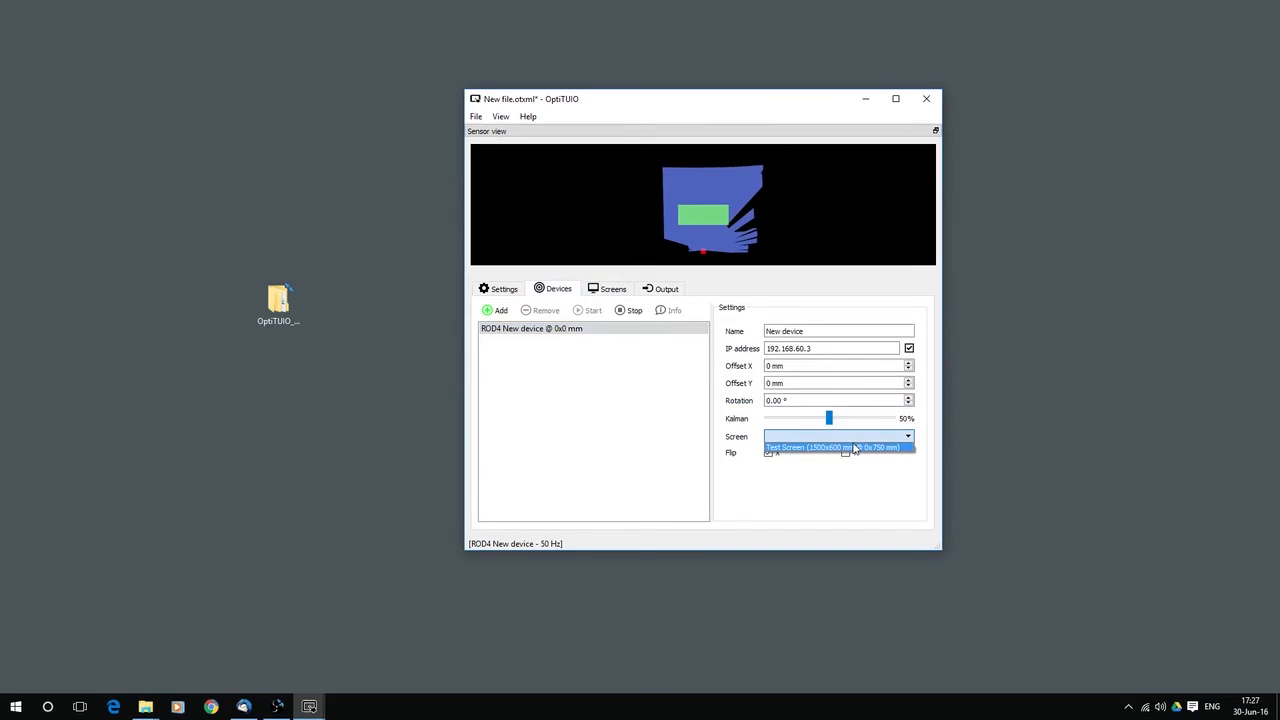
click(833, 436)
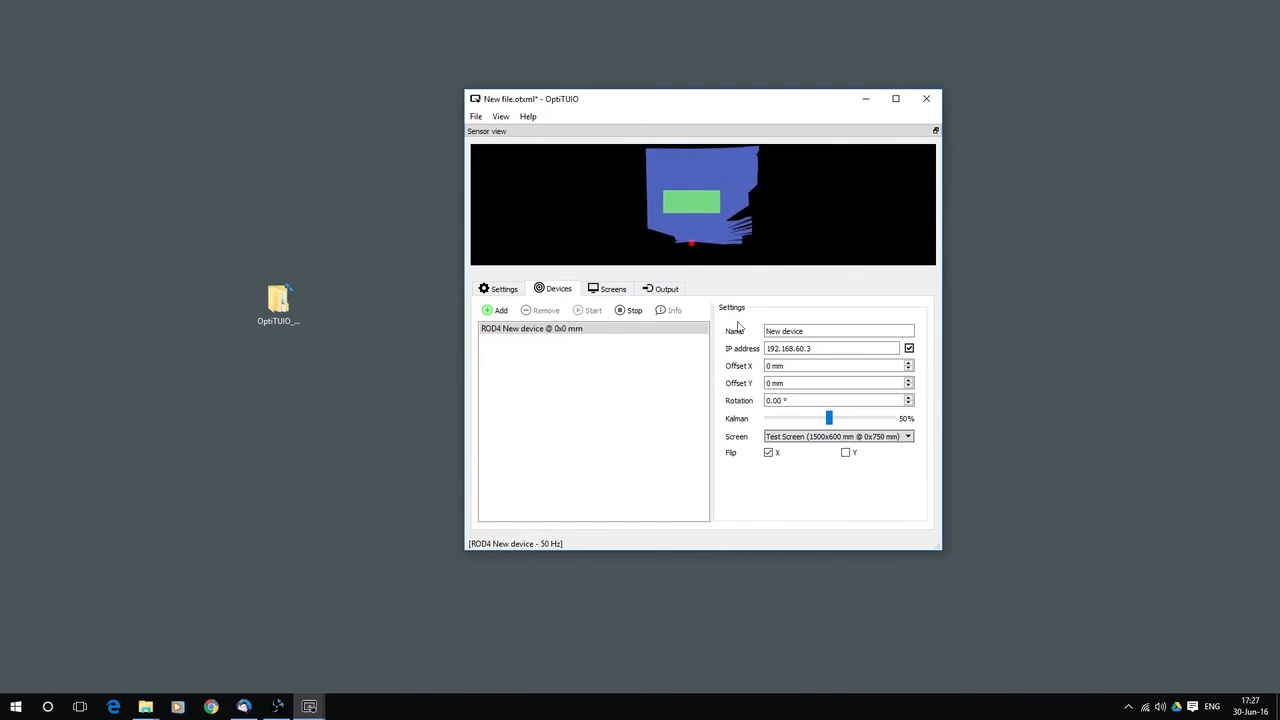
mouse_move(742, 420)
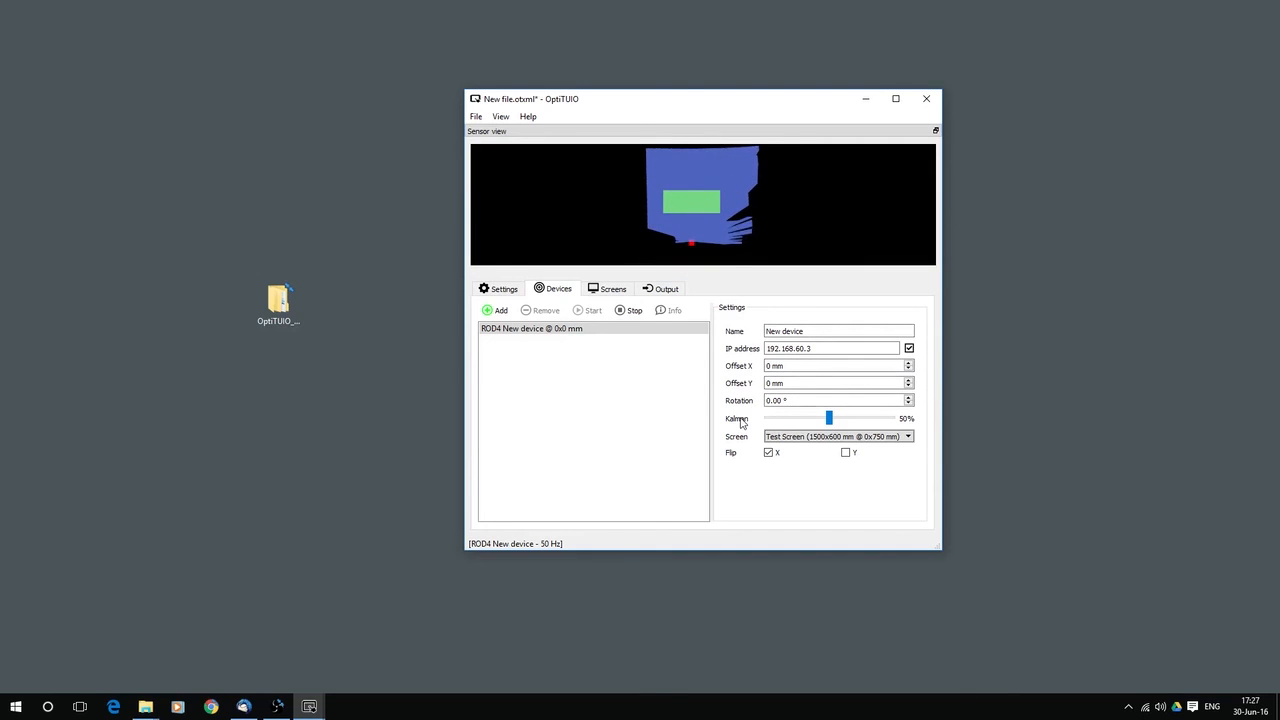
click(769, 452)
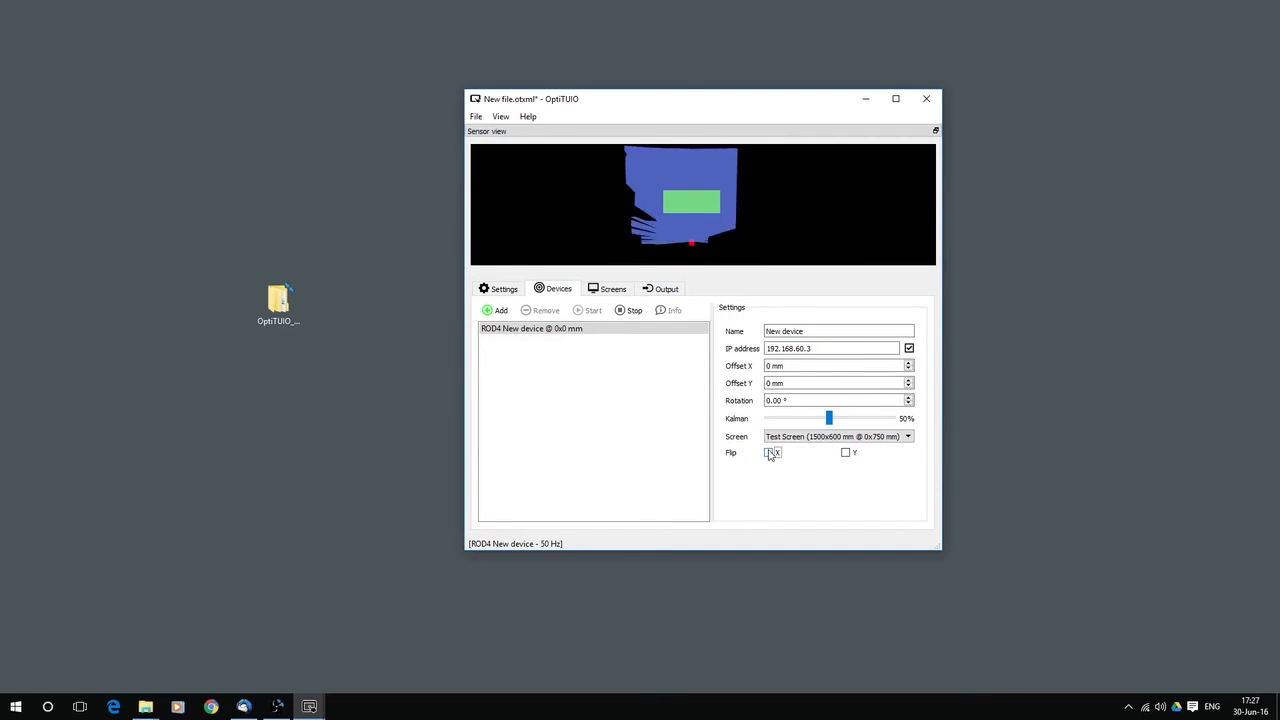
click(768, 452)
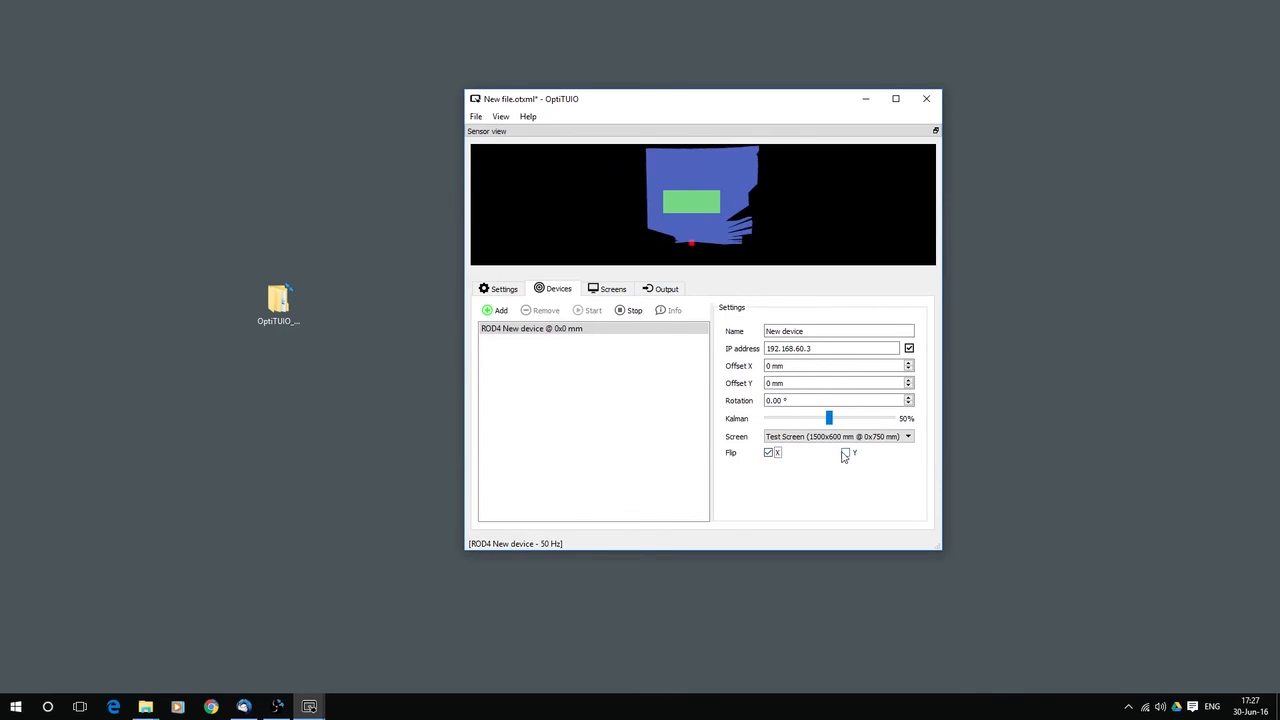
click(845, 452)
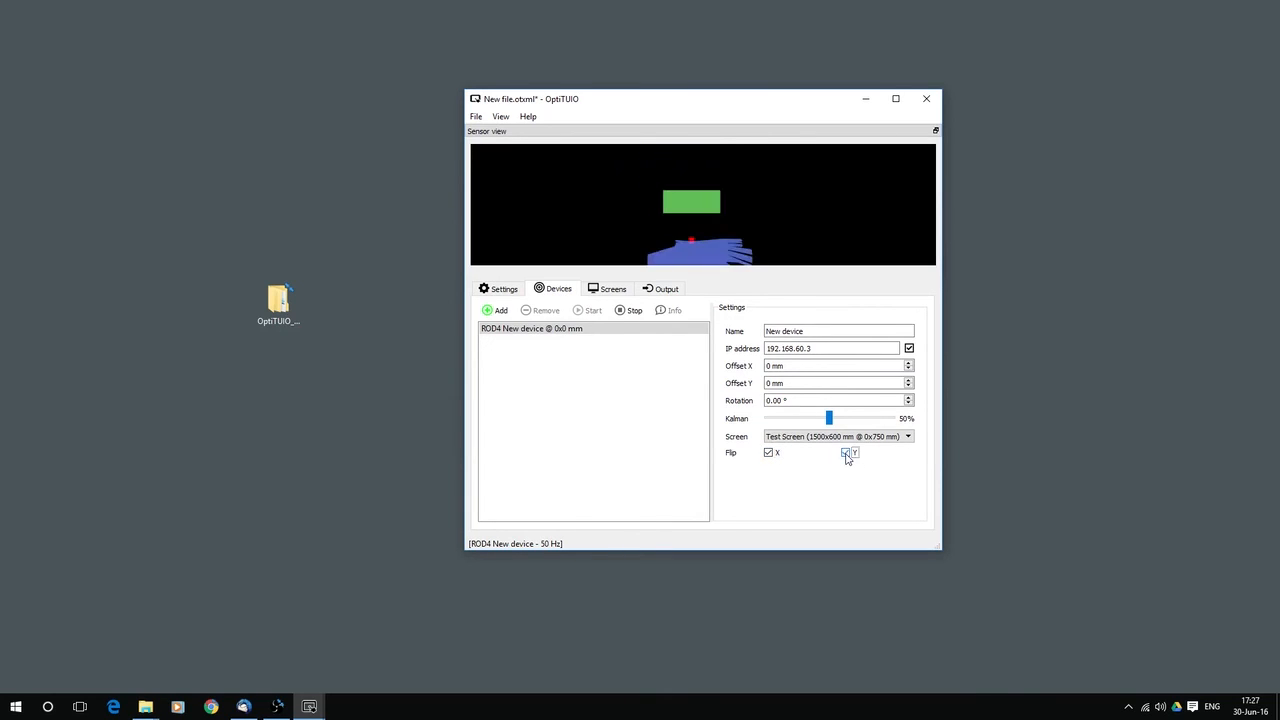
click(845, 452)
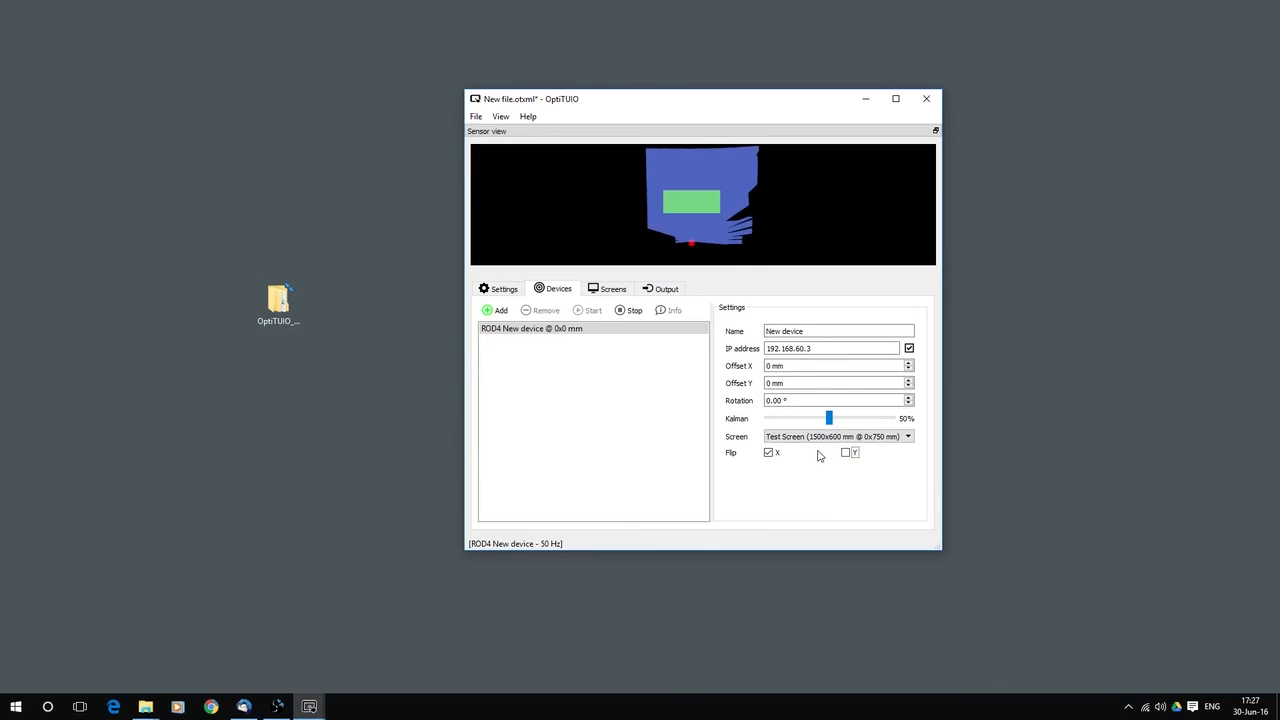